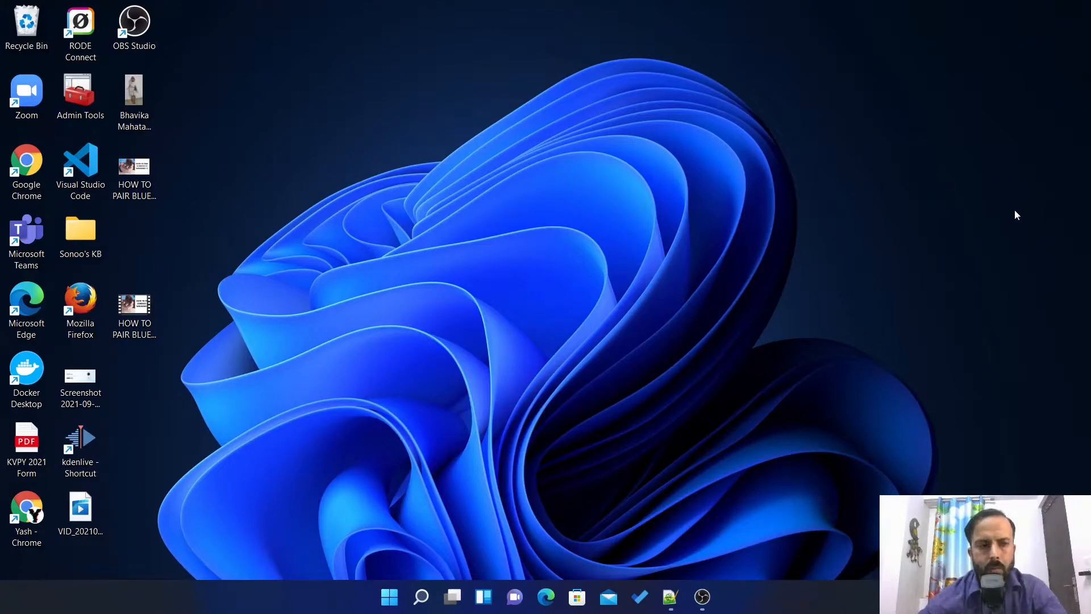
mouse_move(764, 429)
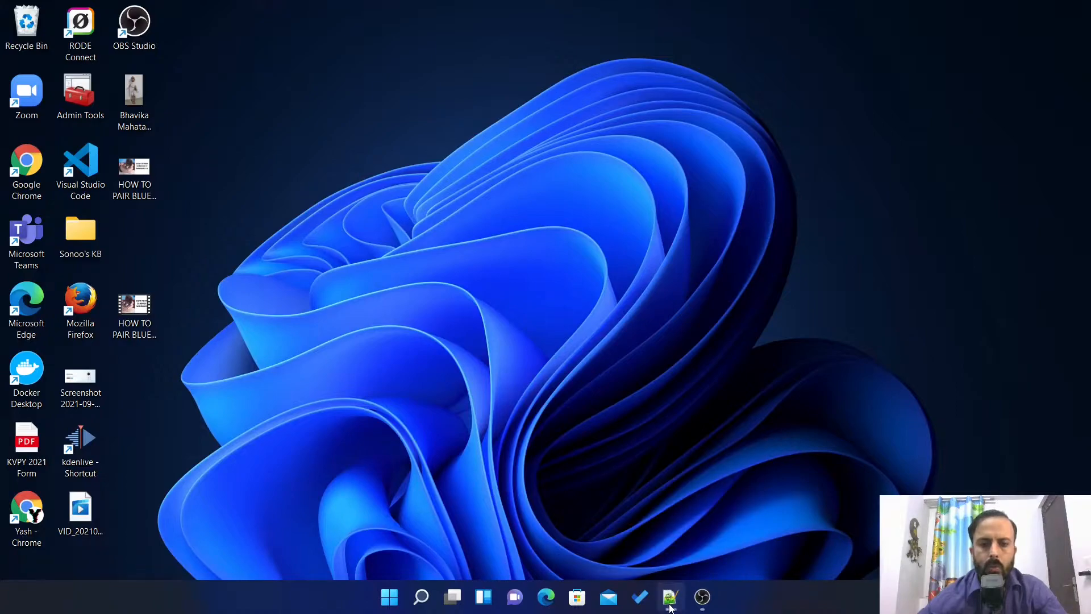
Step: Bring the Notepad++ window with the Windows Server 2022 links to the front
right_click(669, 596)
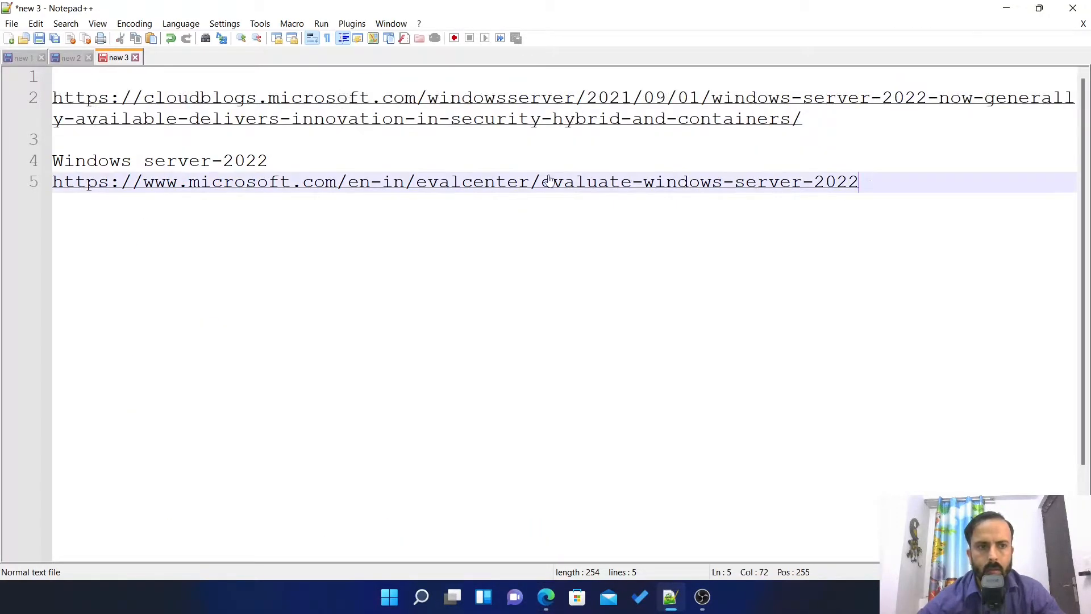
Step: Copy the Windows Server 2022 evaluation center URL from line 5 of the note
right_click(551, 182)
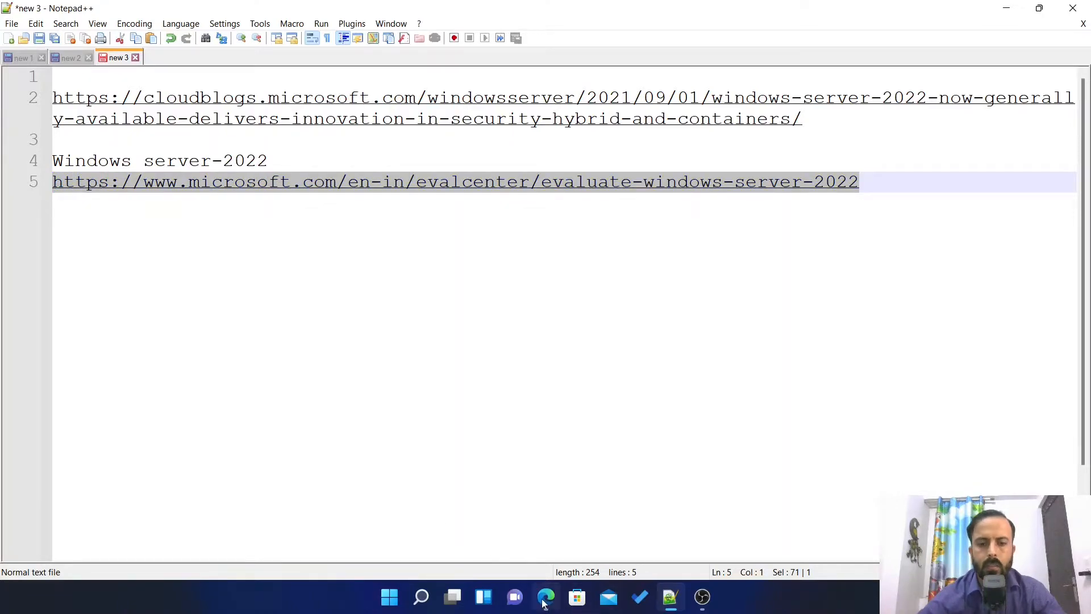
Step: Load microsoft.com/en-in/evalcenter/evaluate-windows-server-2022 in Edge and choose Download the ISO
click(545, 597)
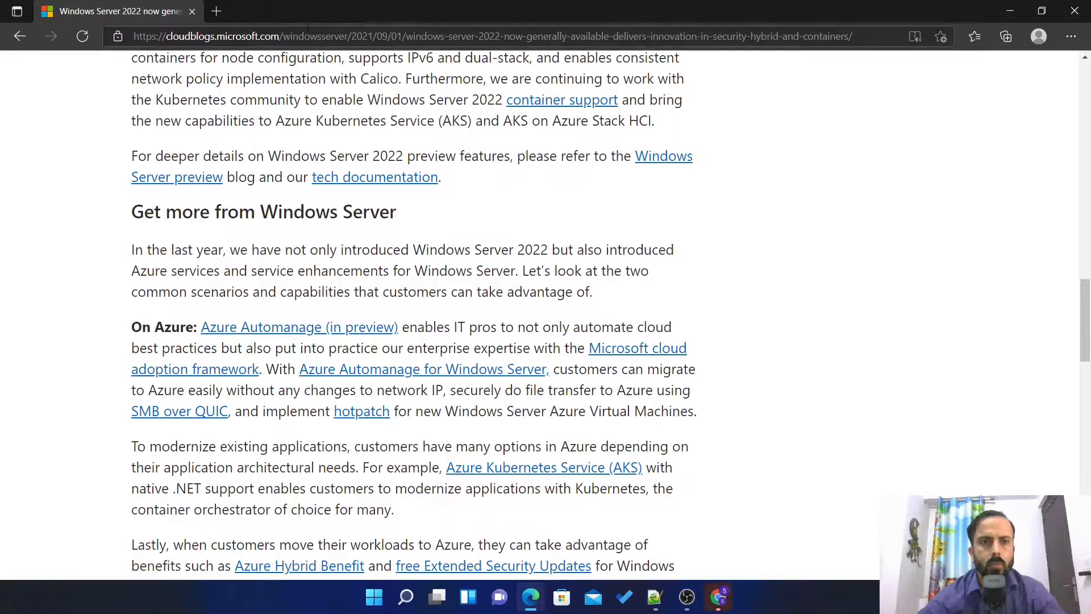
text(https://www.microsoft.com/en-in/evalcenter/evaluate-windows-server-2022)
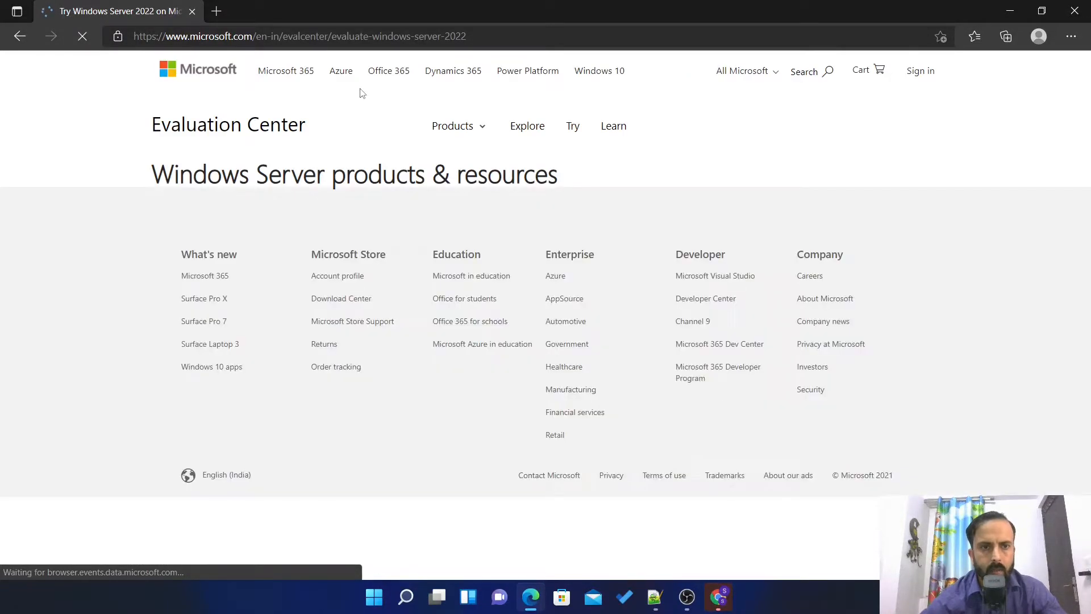
mouse_move(458, 150)
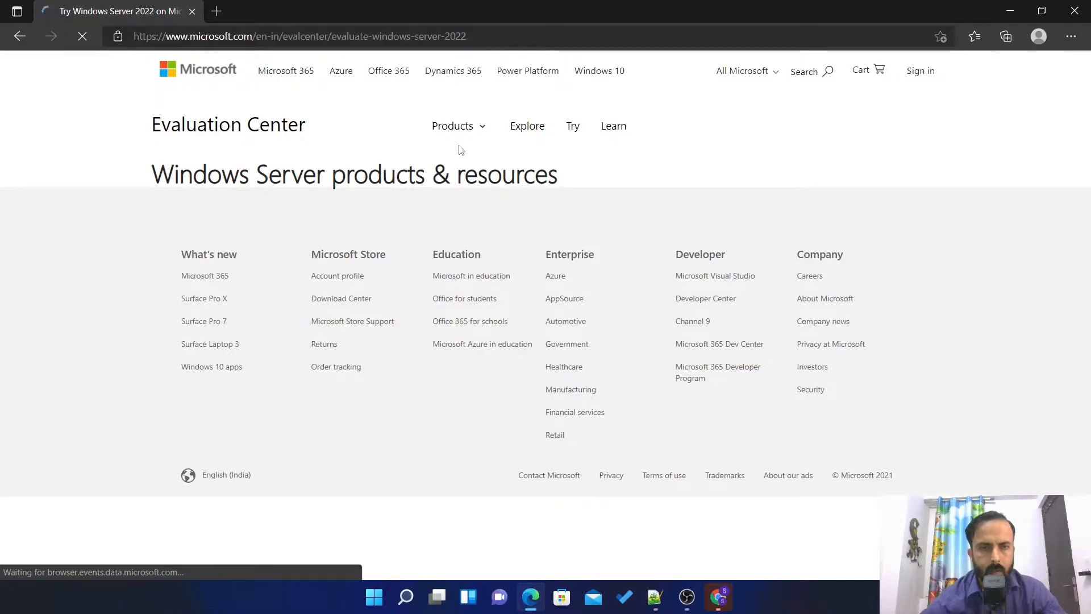
scroll(down, 3)
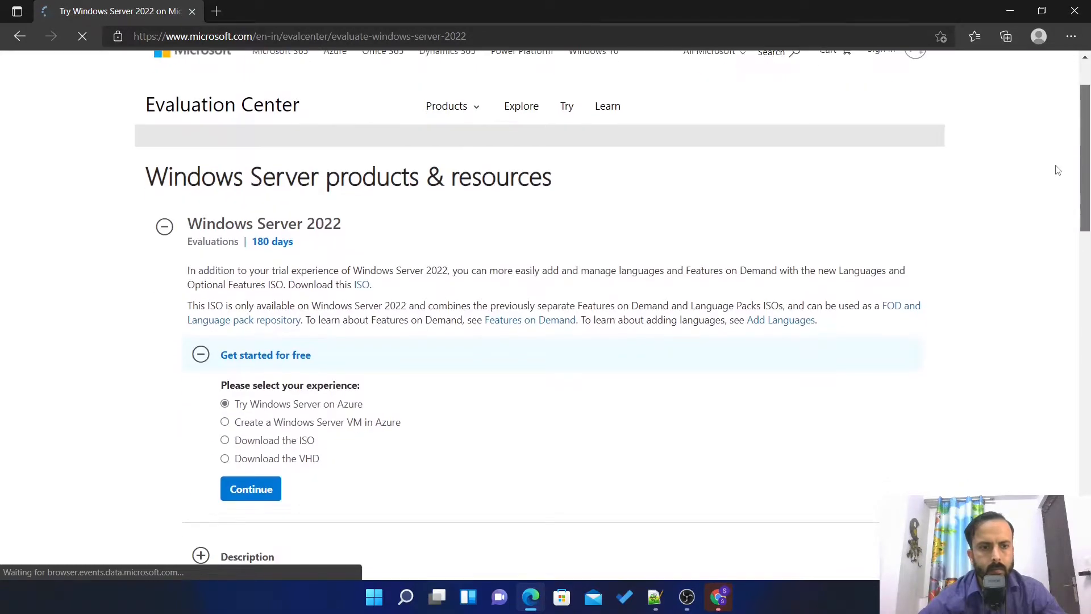
scroll(down, 3)
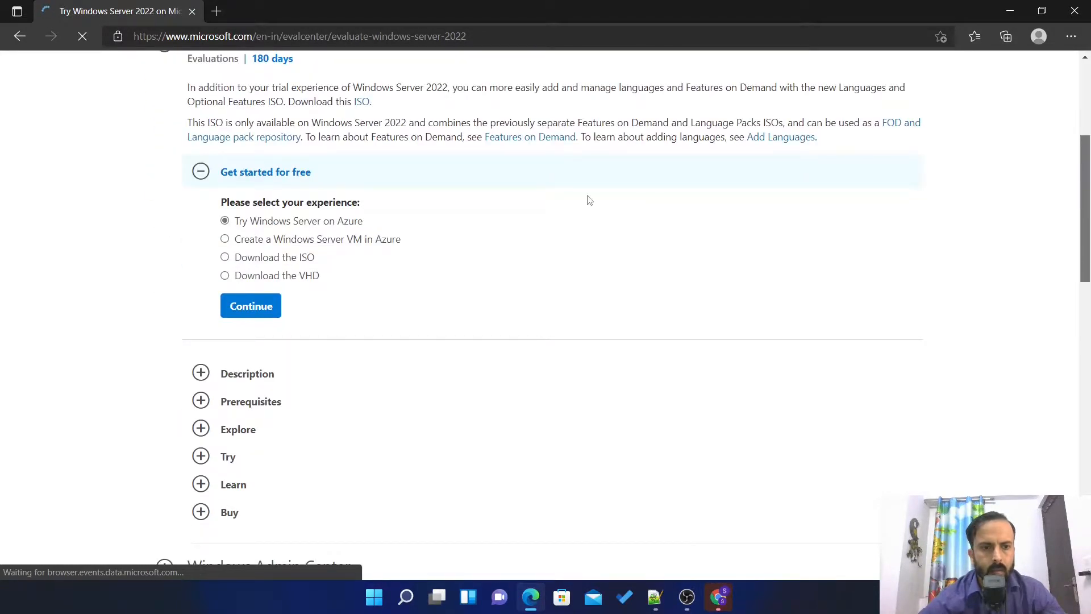
click(225, 257)
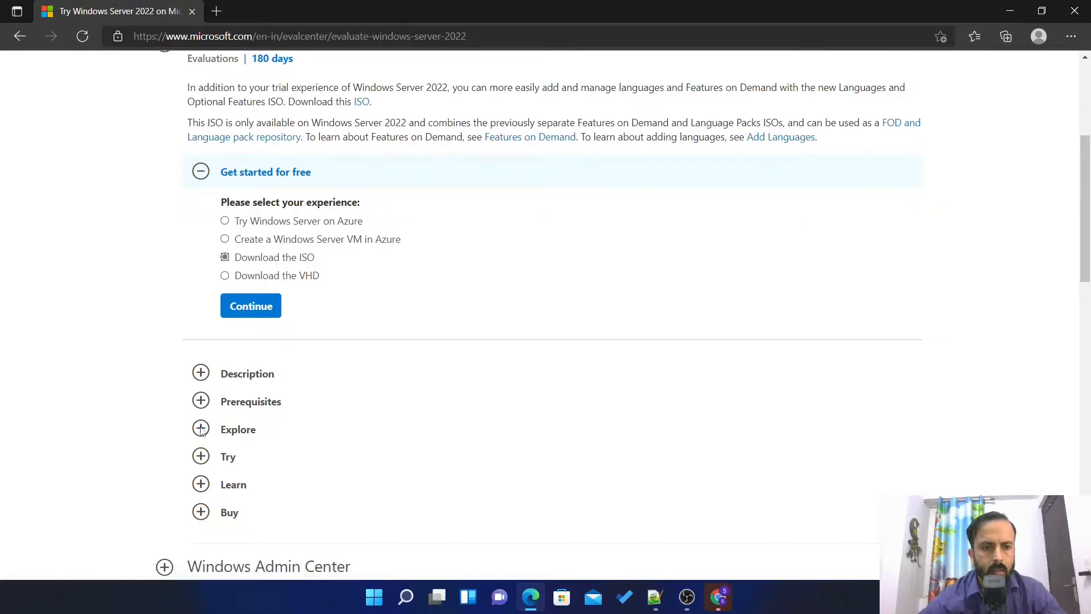
Step: Continue past the ISO choice to the Evaluation Center registration form
click(250, 306)
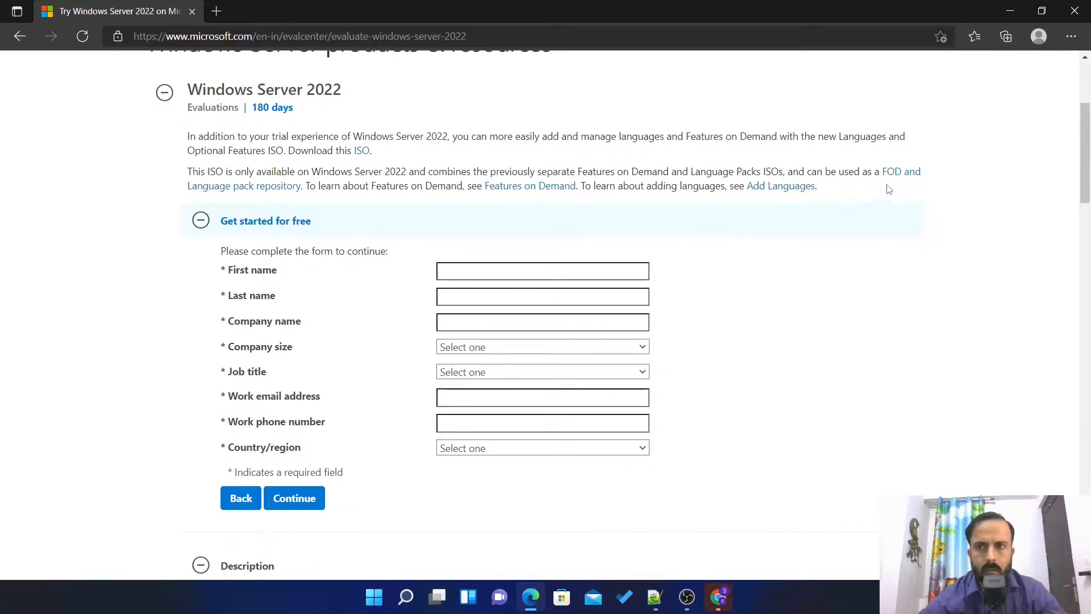
mouse_move(883, 234)
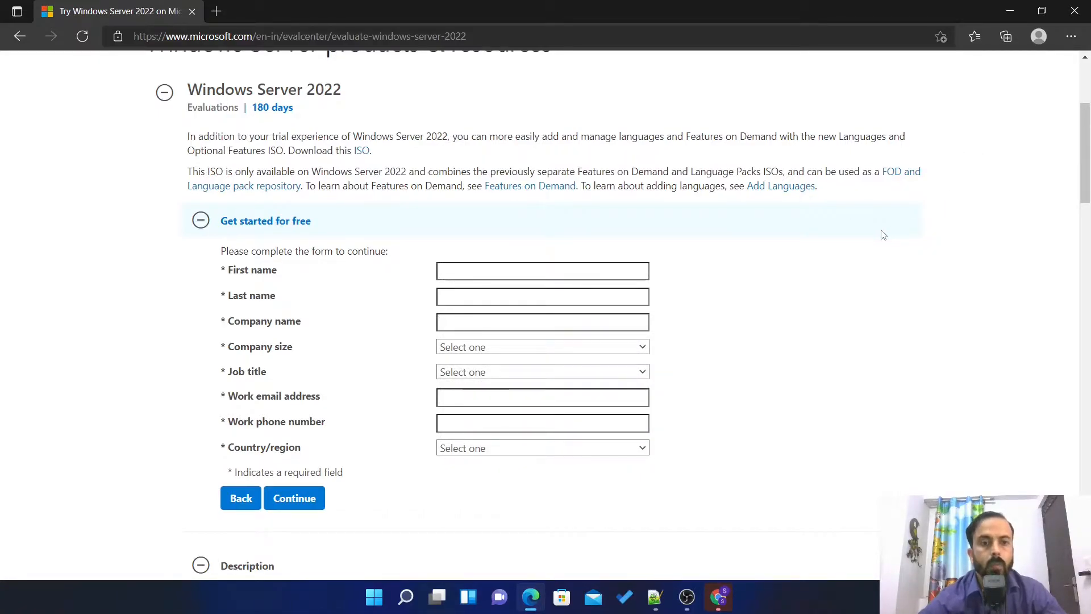
mouse_move(652, 324)
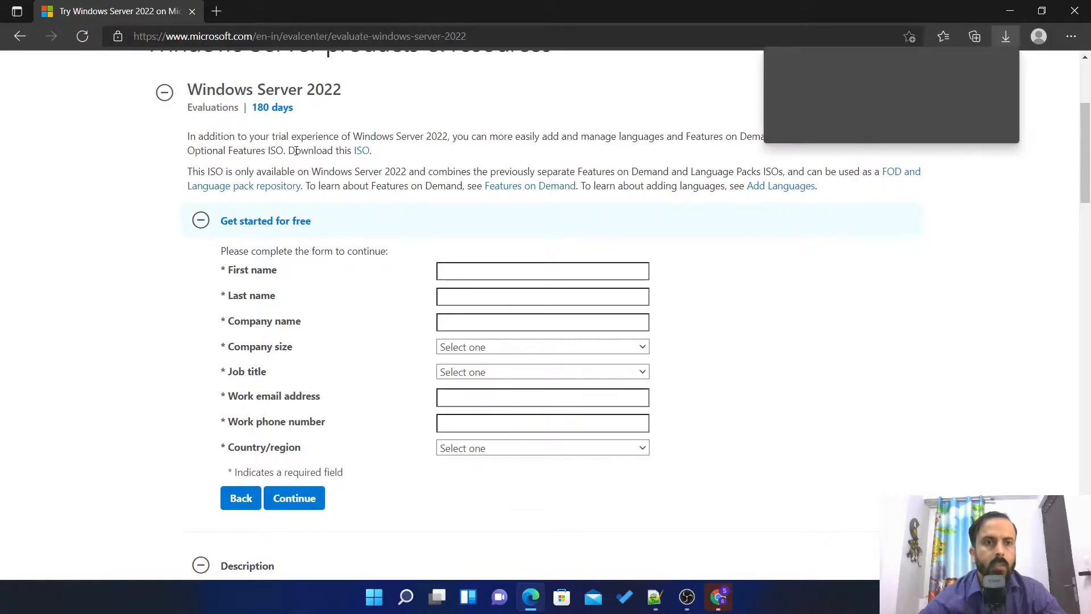
Step: Show the already-downloaded 5.16 GB Windows Server ISO in the Downloads folder
click(1005, 37)
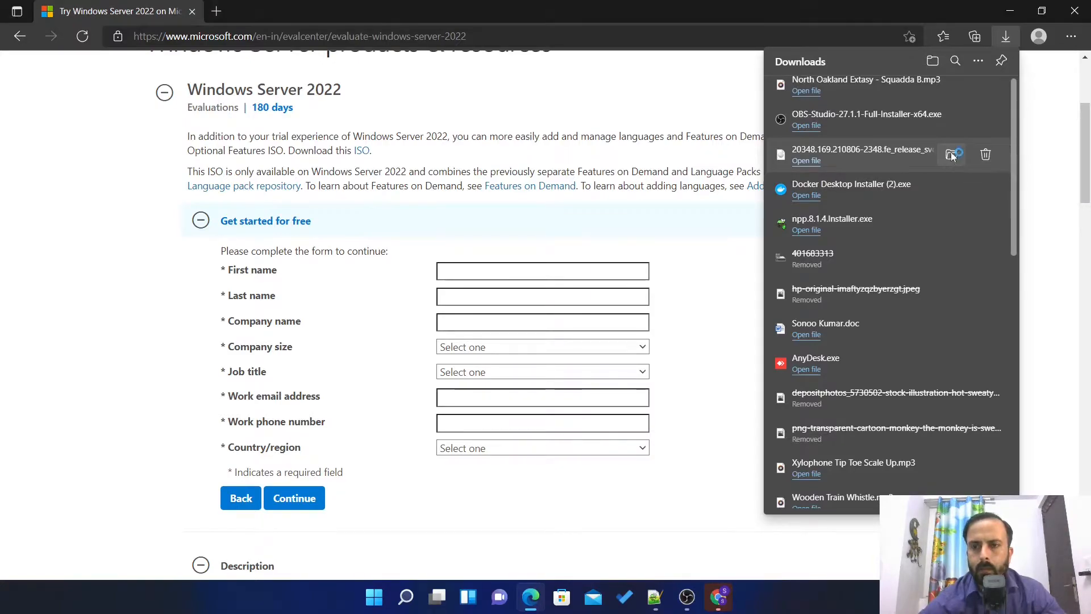
click(953, 154)
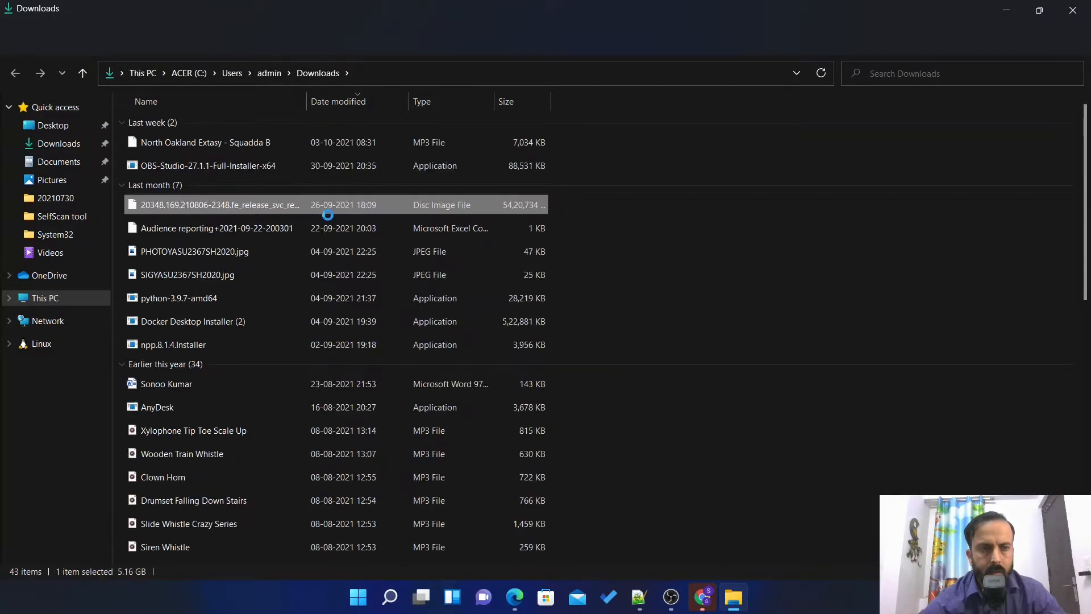
mouse_move(367, 217)
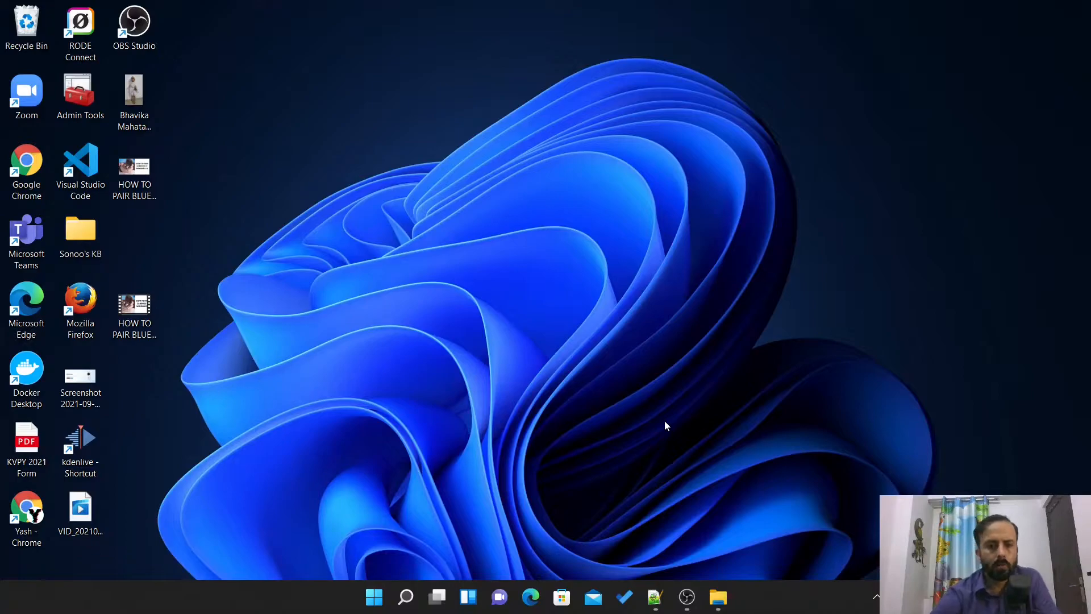
mouse_move(532, 373)
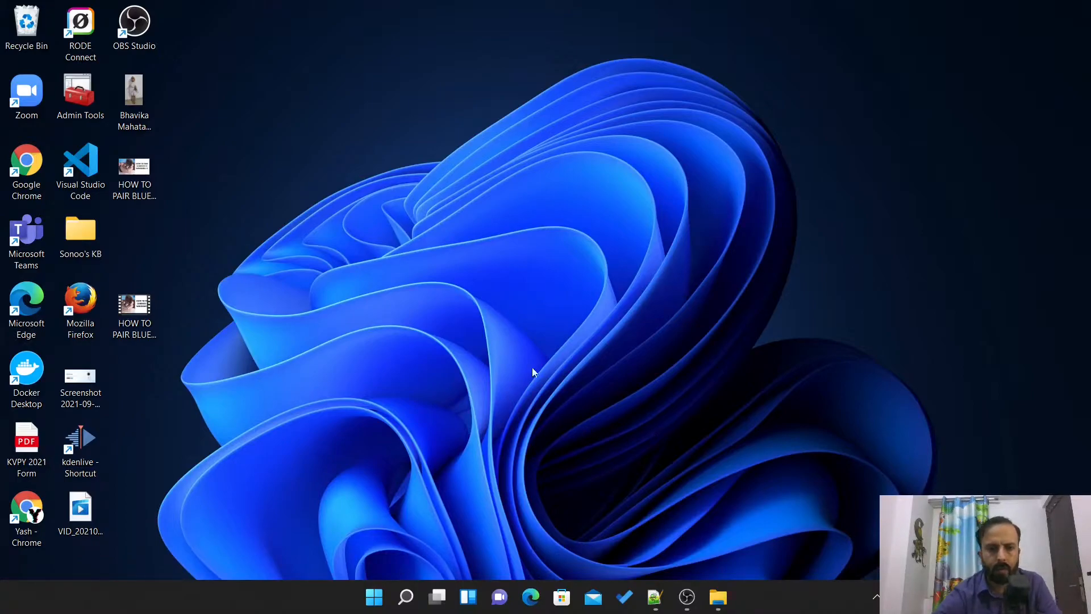
mouse_move(146, 446)
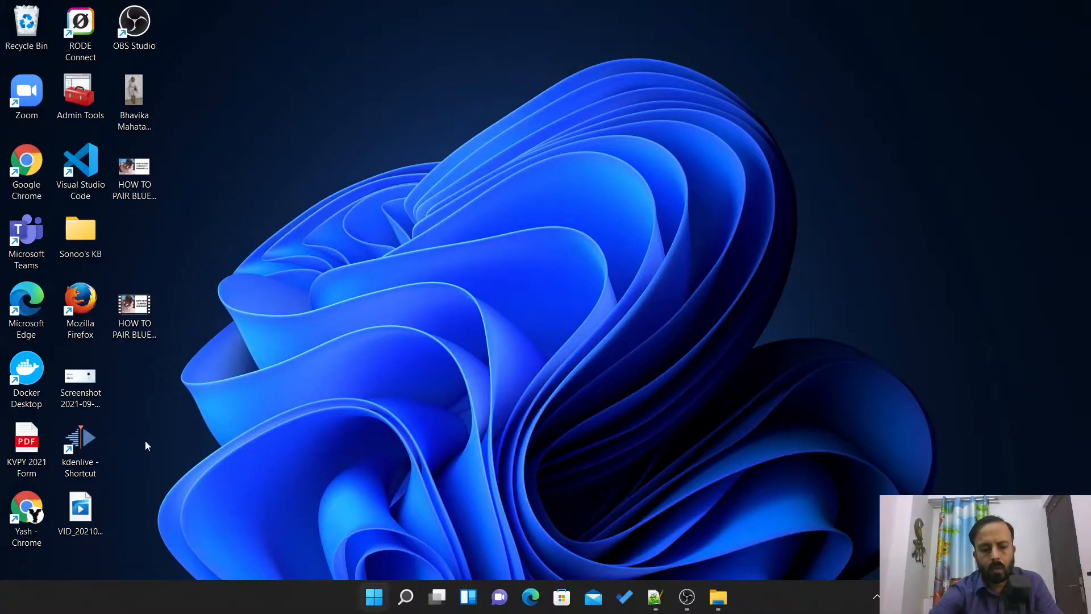
Step: Search Start for 'hyper' and launch Hyper-V Manager
text(hyper)
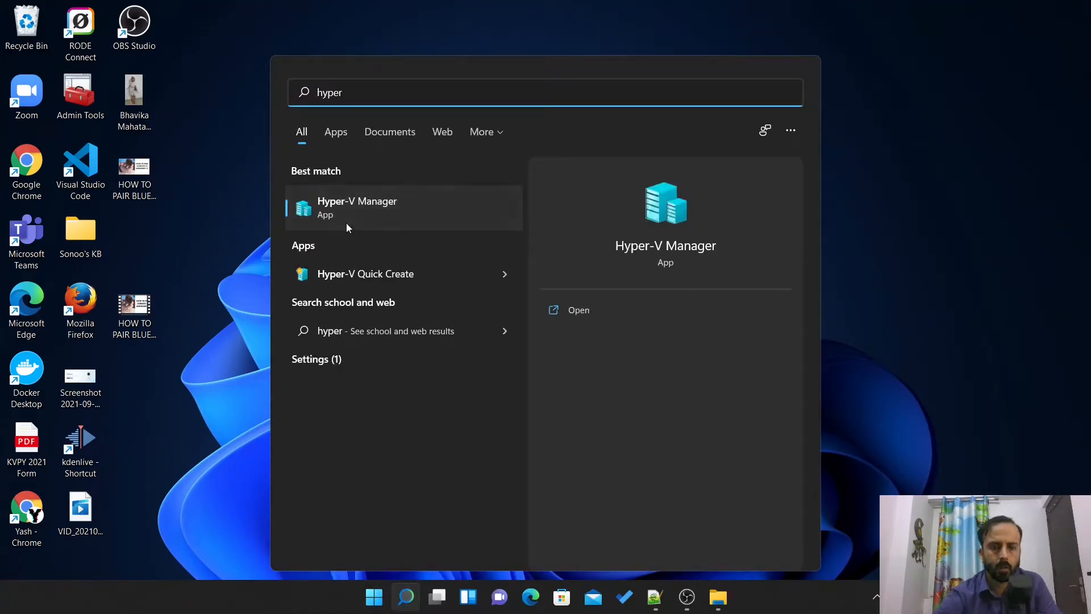
key(Escape)
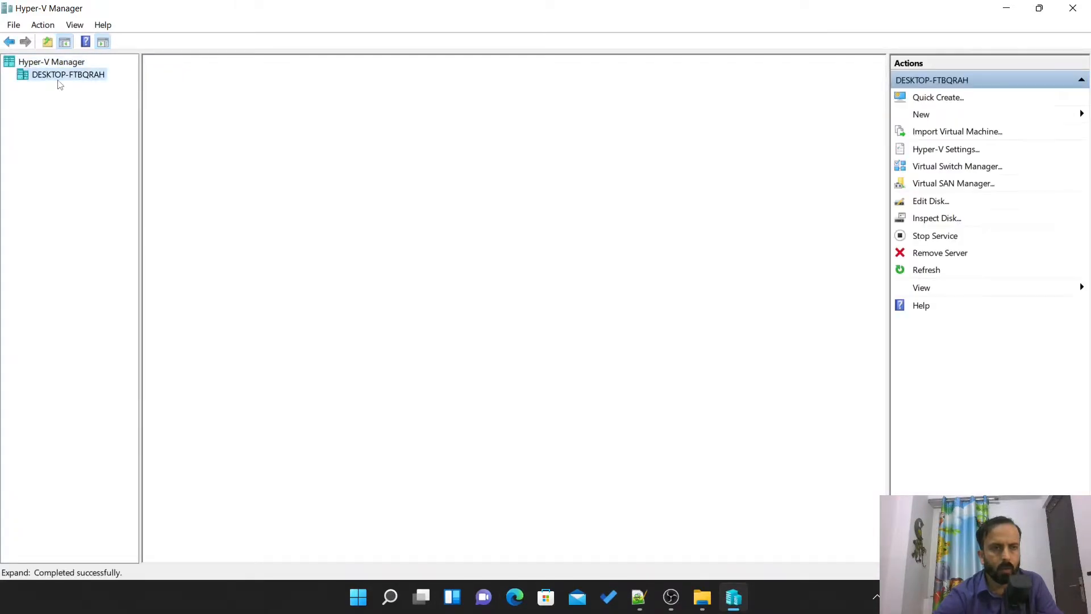
Step: Select the local host and start the New Virtual Machine Wizard
click(68, 75)
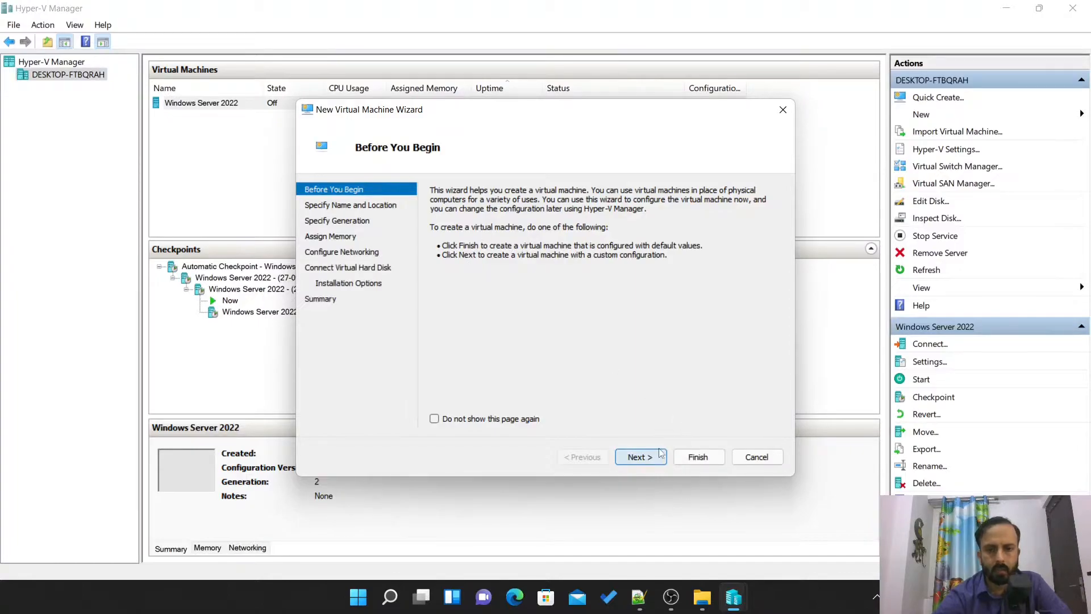
Step: Name the VM '2022 server', make it Generation 2 and reach Assign Memory
click(639, 457)
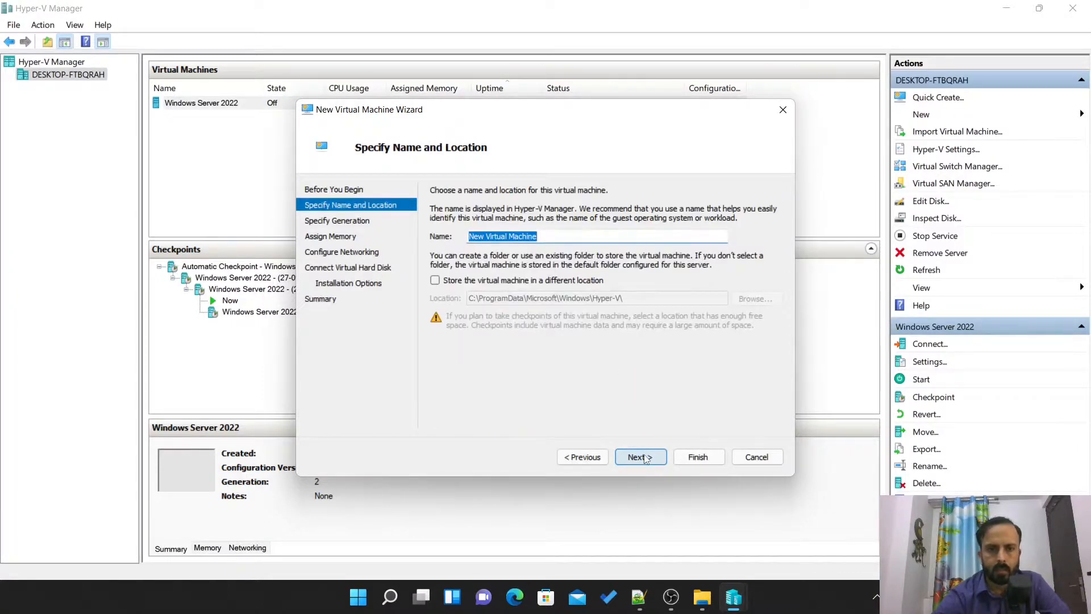
text(2)
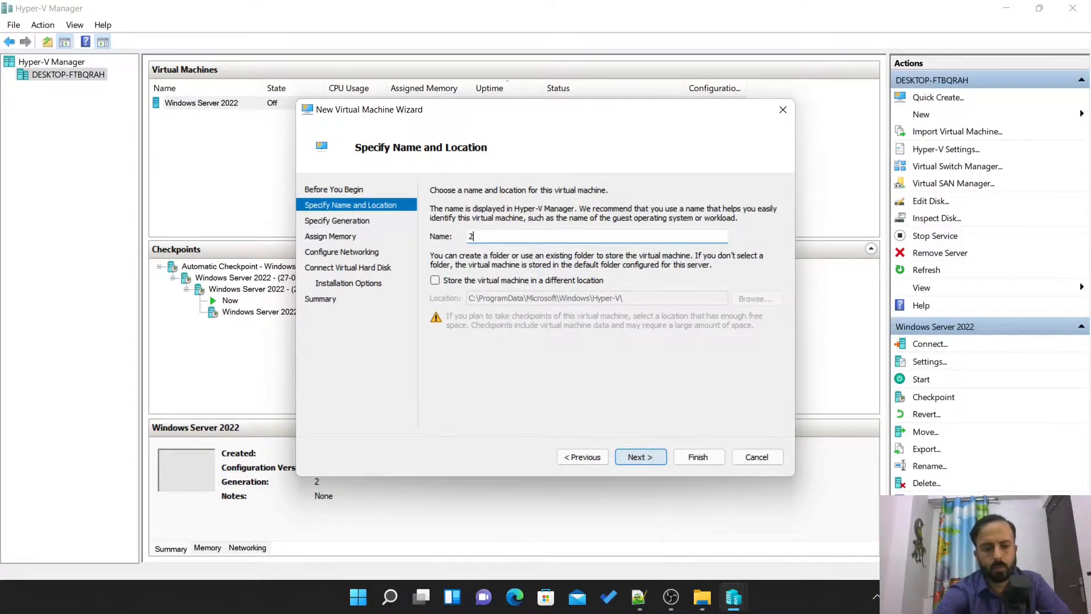
text(022)
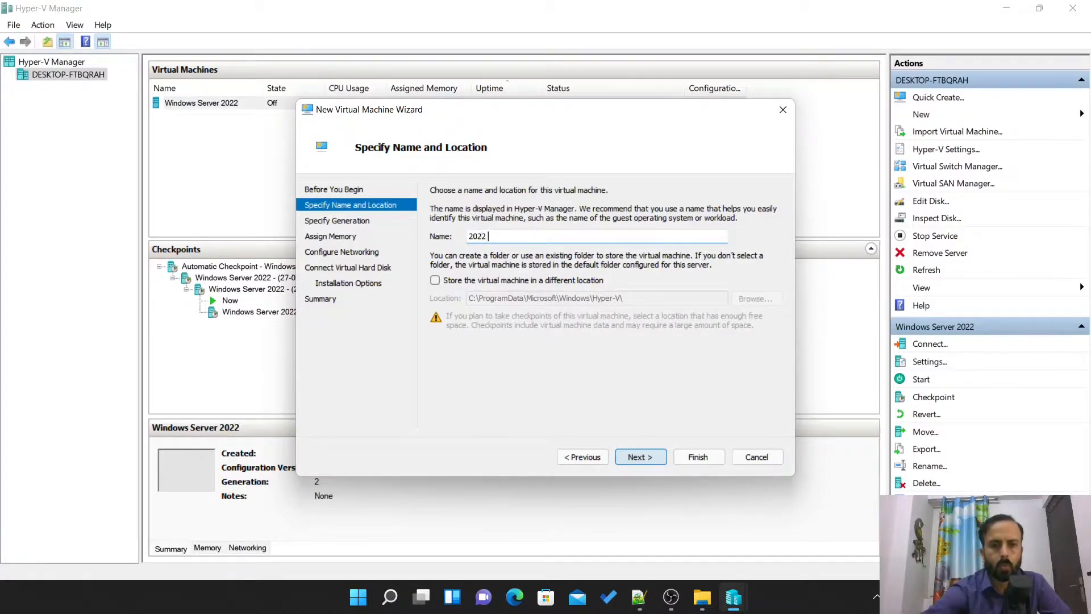
text(server)
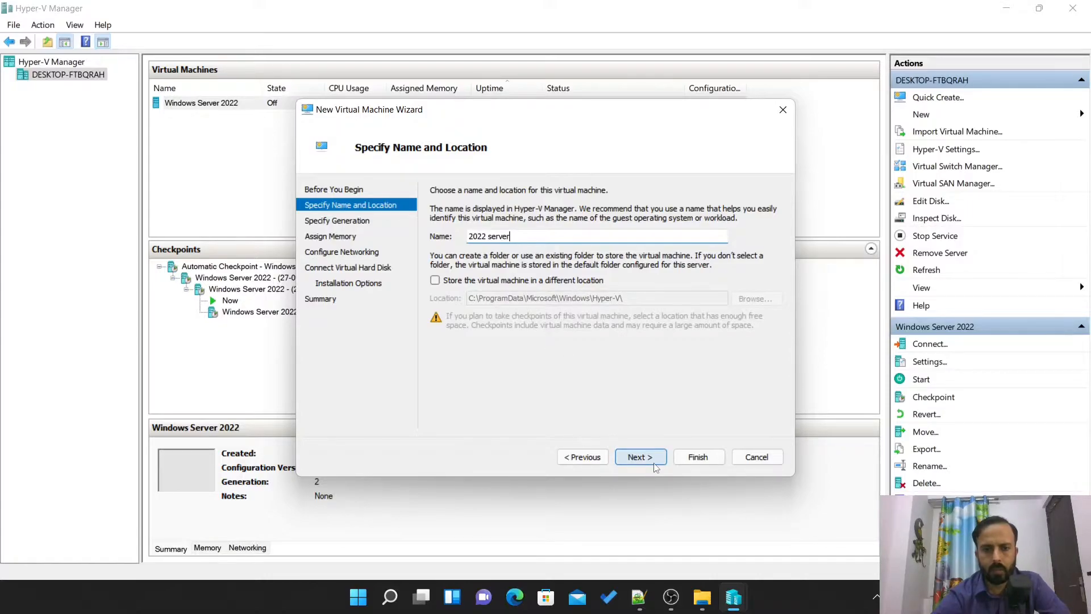
click(640, 457)
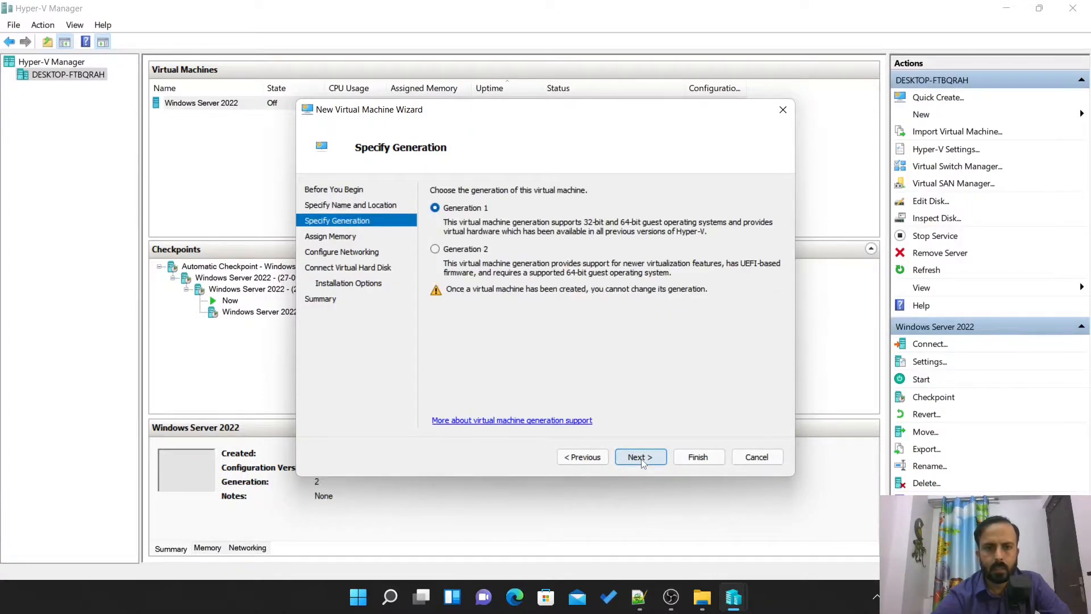
mouse_move(508, 259)
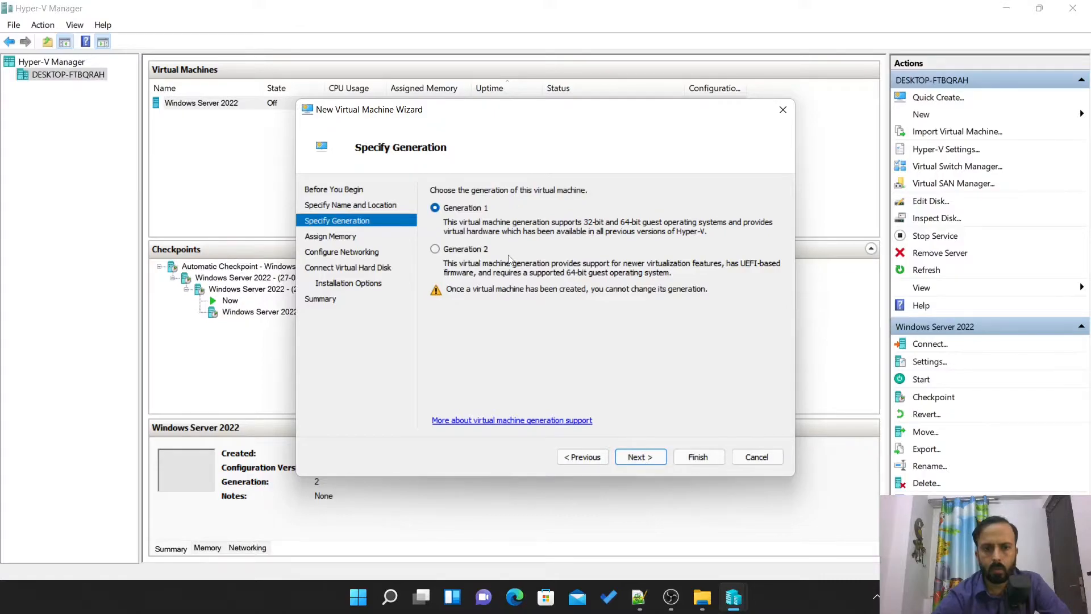
click(436, 249)
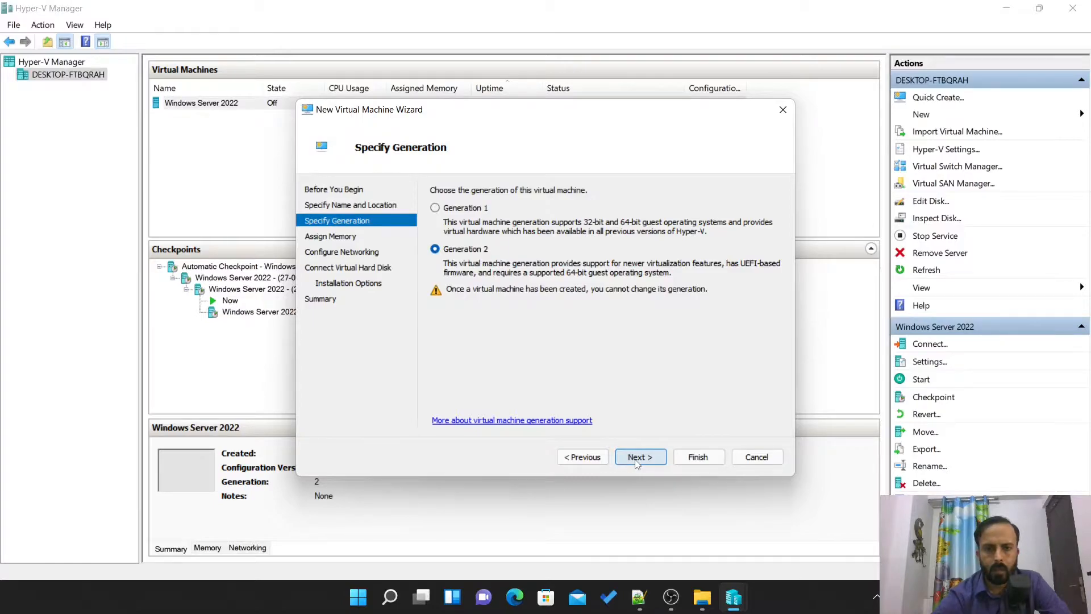
click(639, 457)
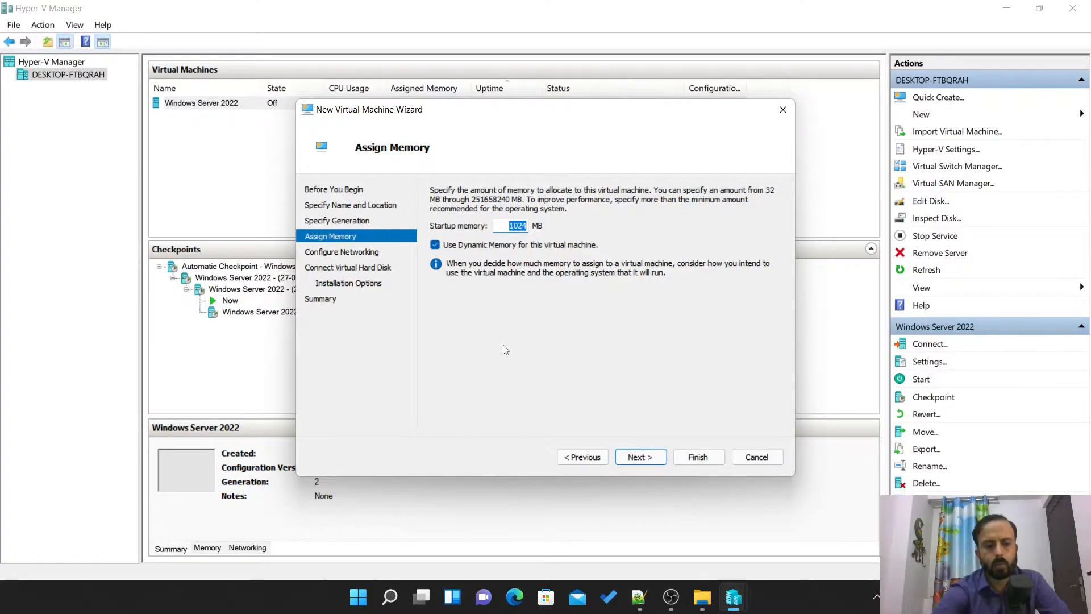
Step: Assign 2048 MB memory, connect to Default Switch and reach the 30 GB virtual hard disk settings
text(2048)
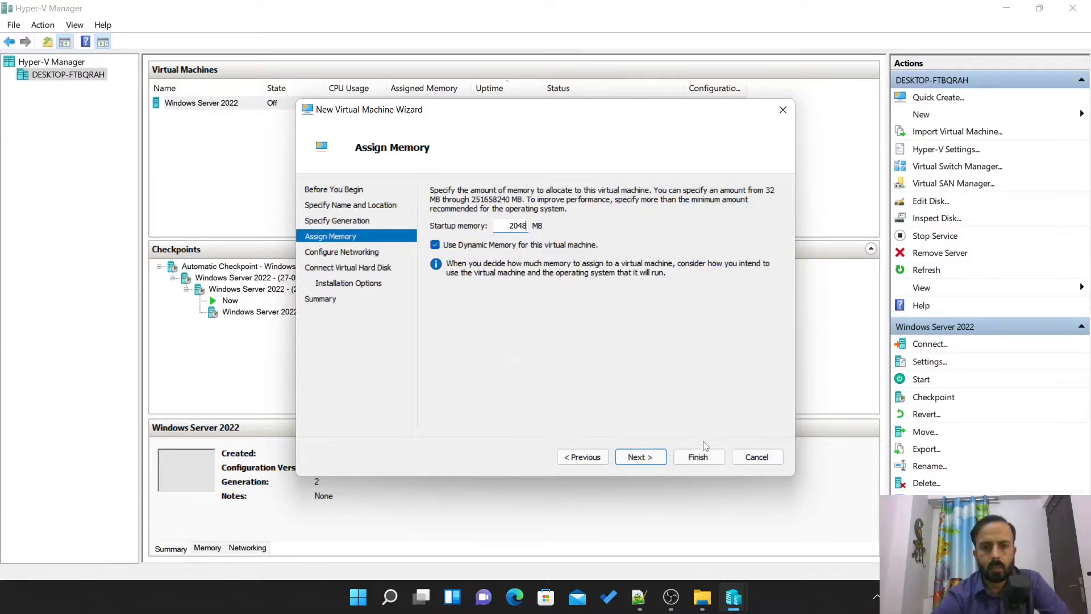
click(639, 457)
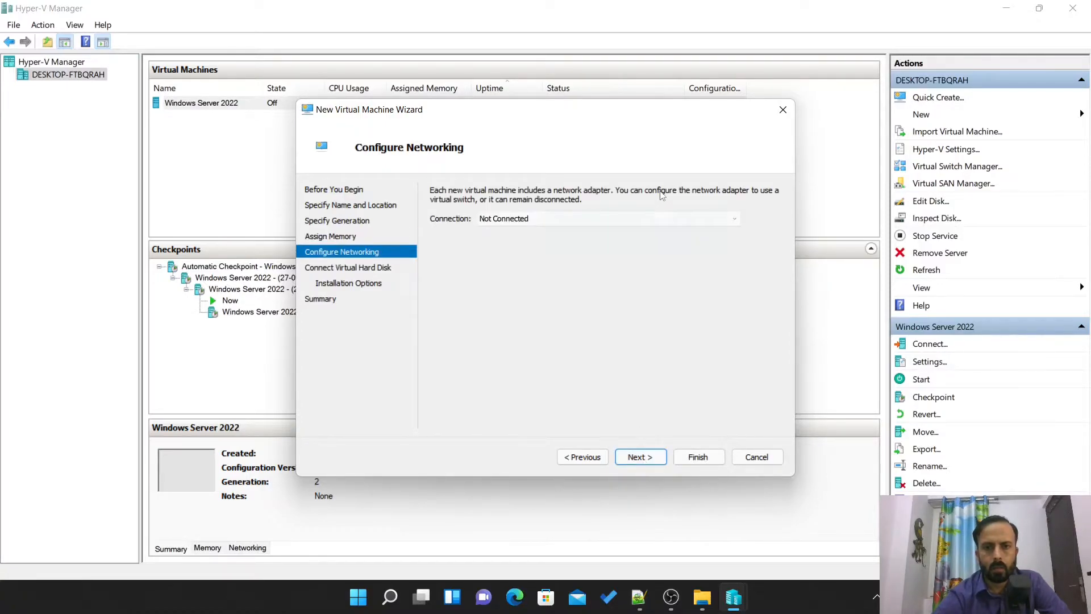
click(733, 218)
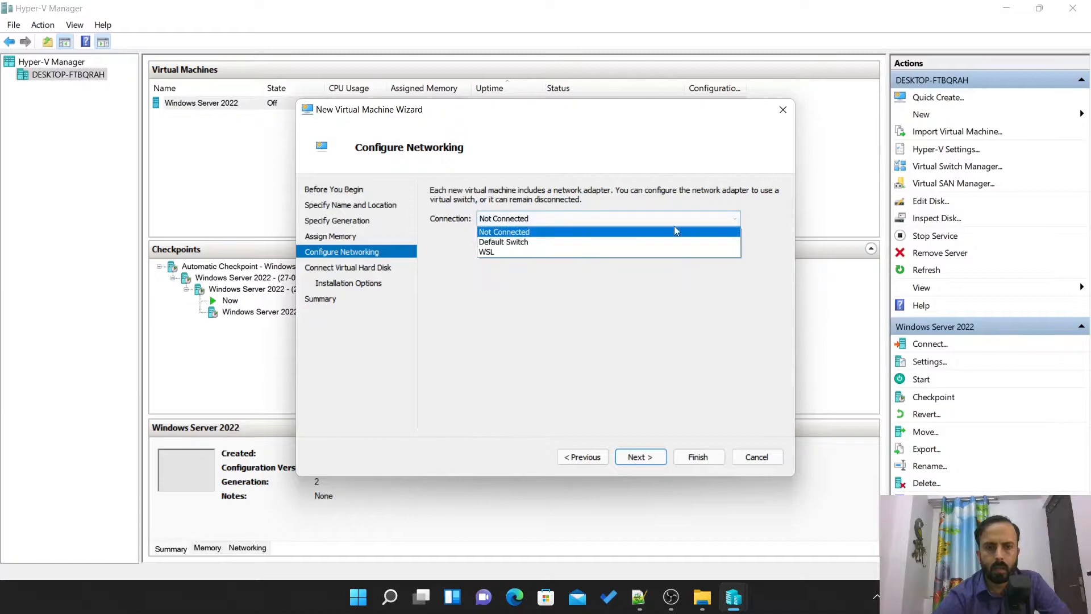
click(504, 241)
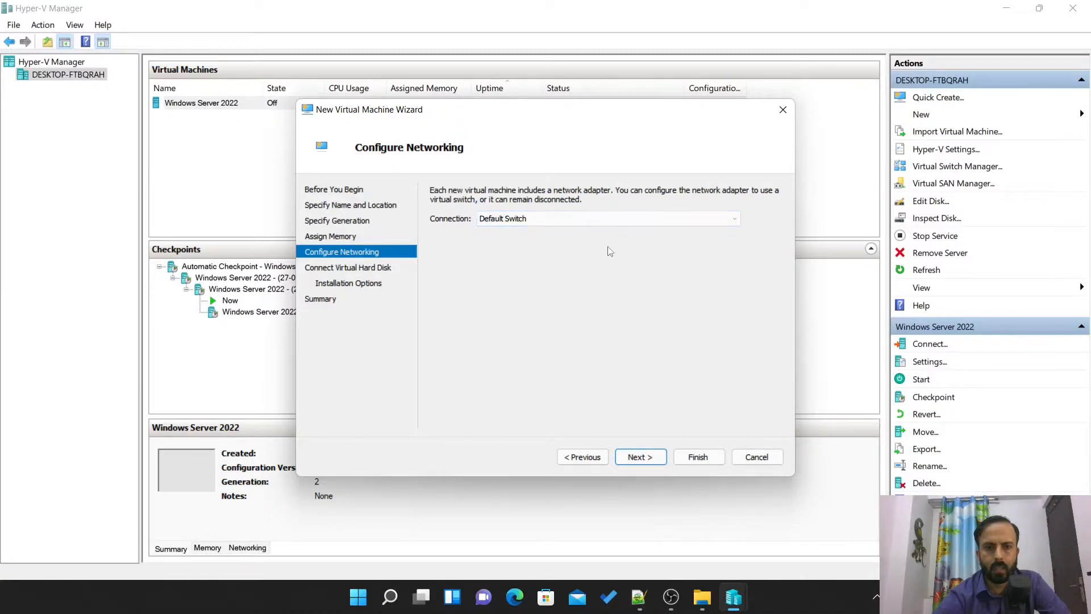
mouse_move(557, 325)
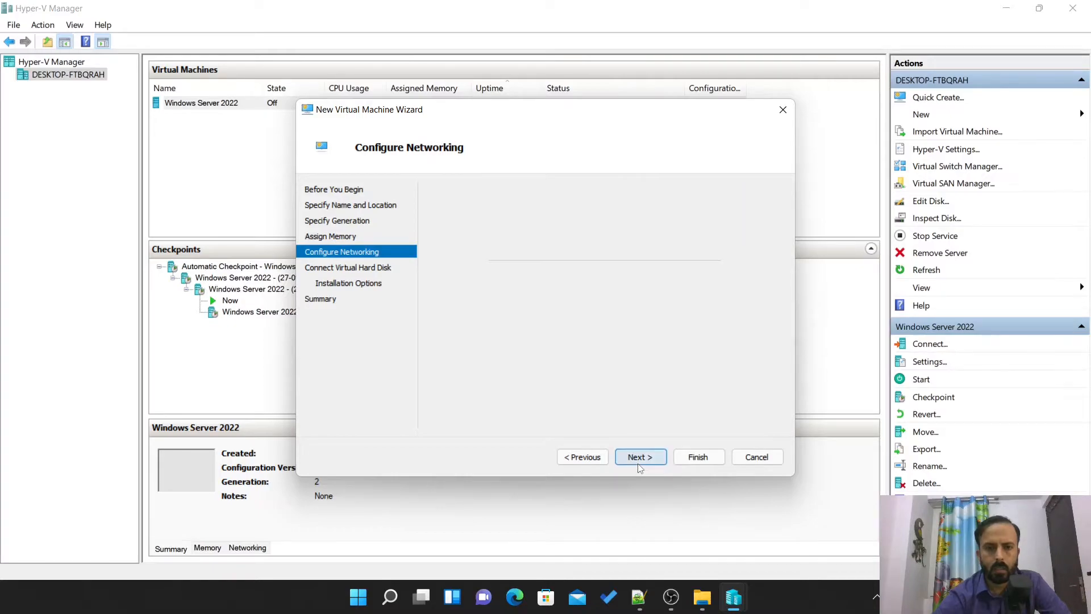
click(639, 457)
text(30)
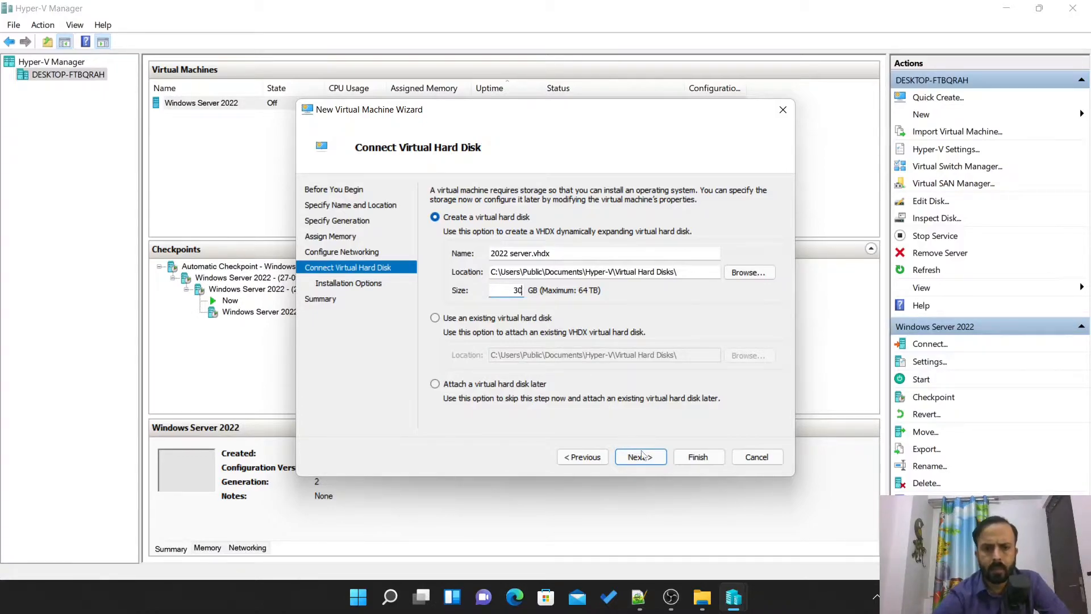
Step: Accept the disk and set installation from the 20348 Windows Server ISO in Downloads
click(639, 457)
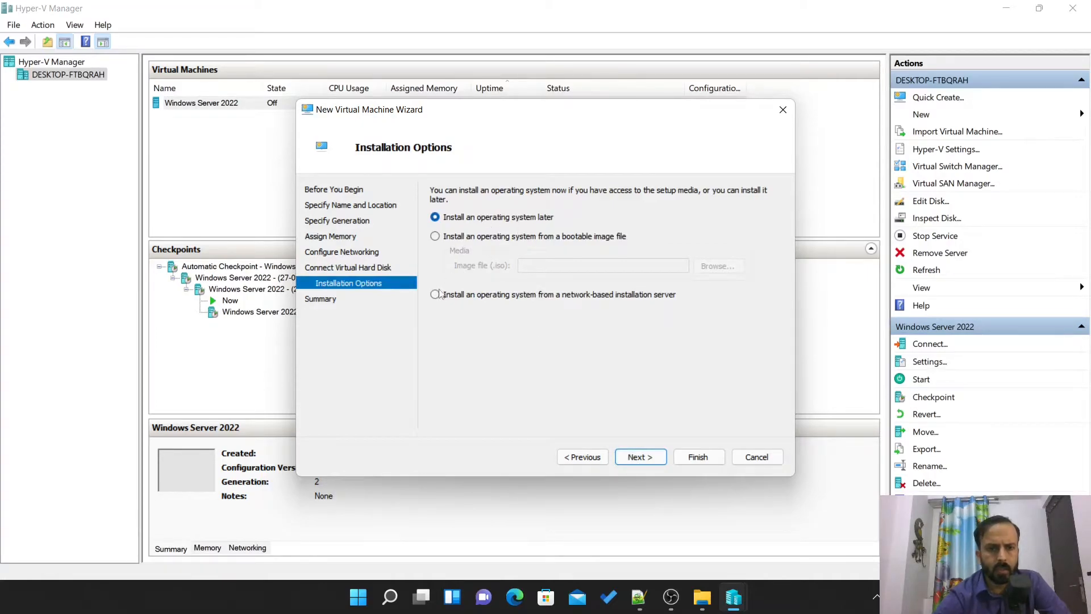
click(436, 237)
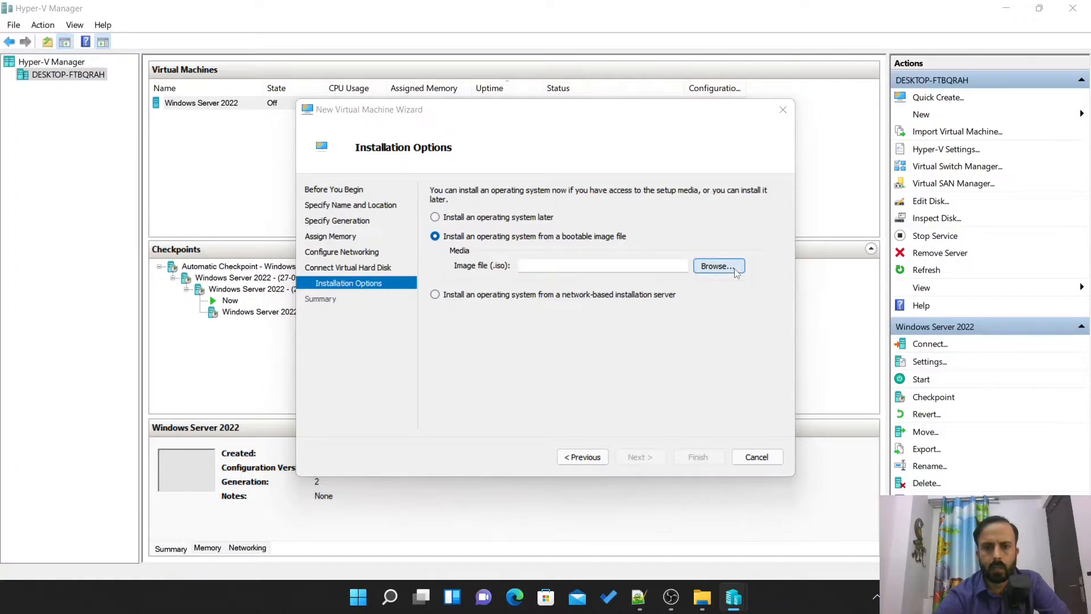
click(719, 266)
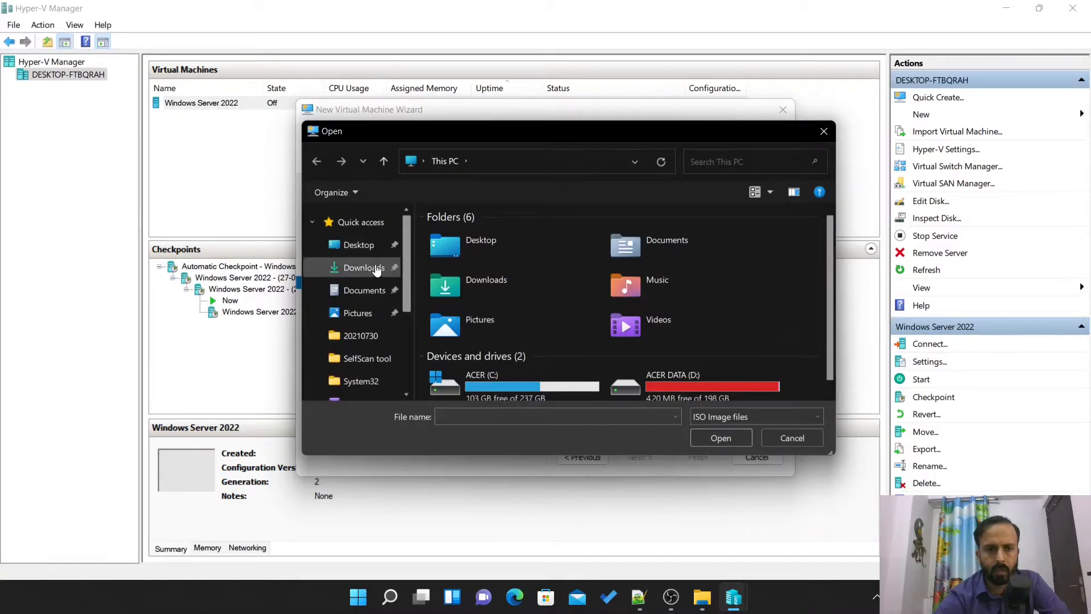
click(364, 267)
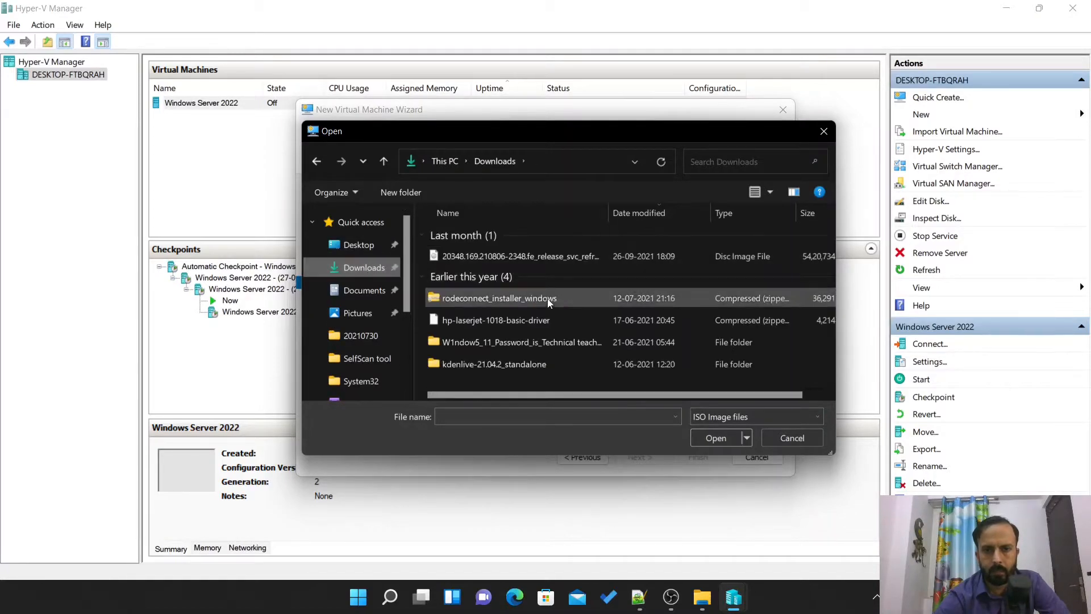
click(520, 255)
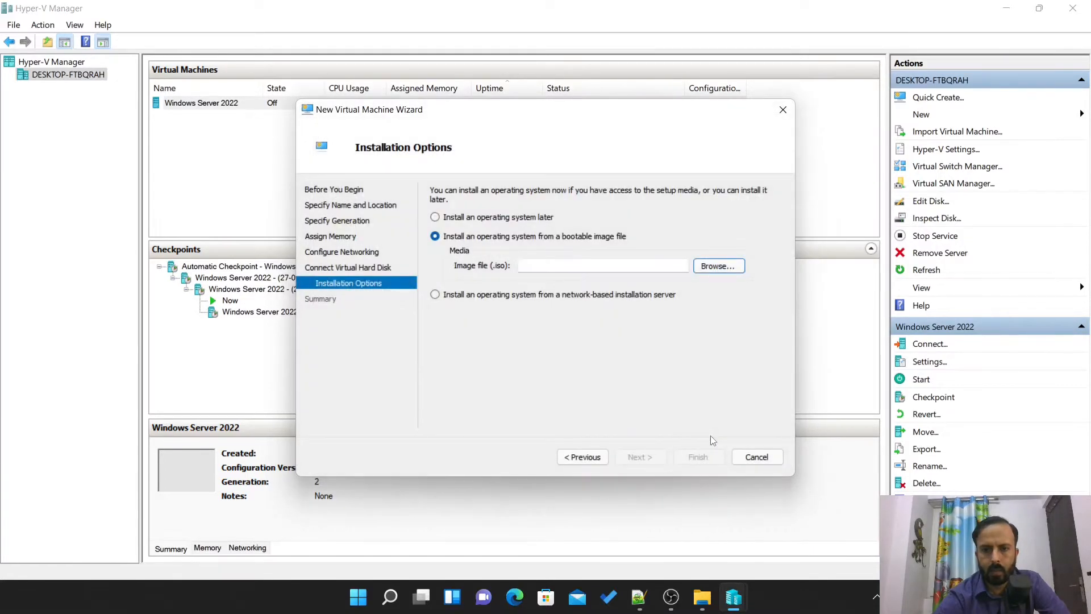
click(717, 265)
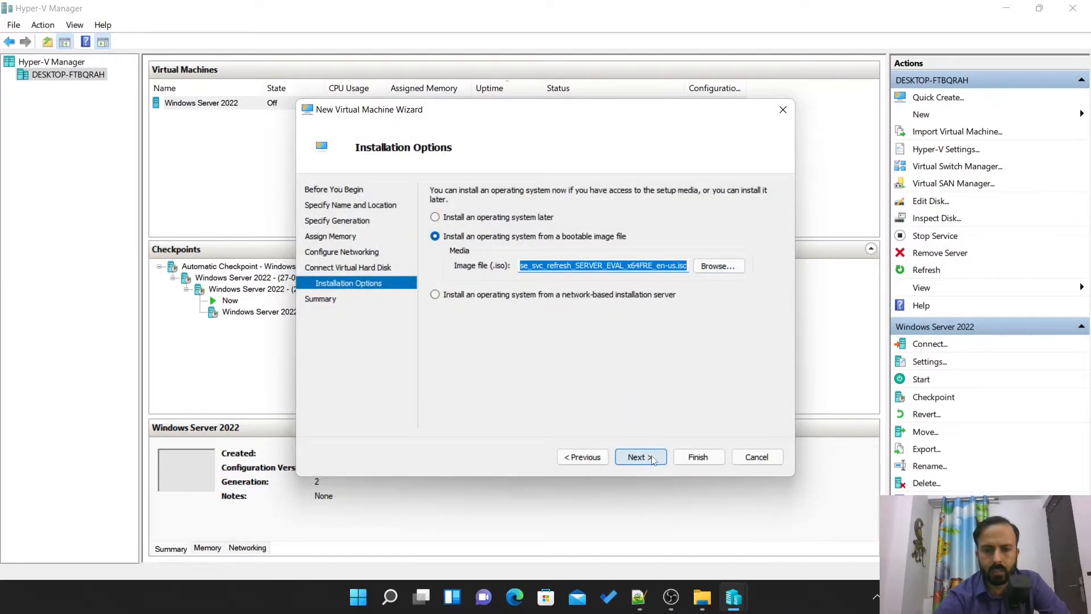
Step: Finish the wizard so '2022 server' appears in the list, then bring up its actions menu
click(636, 457)
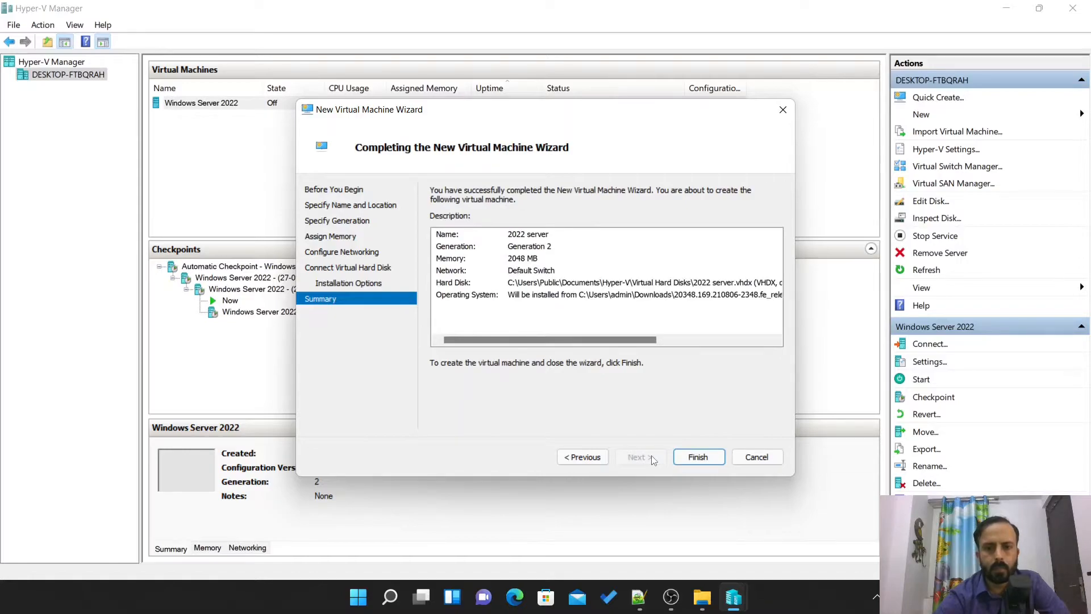
click(698, 457)
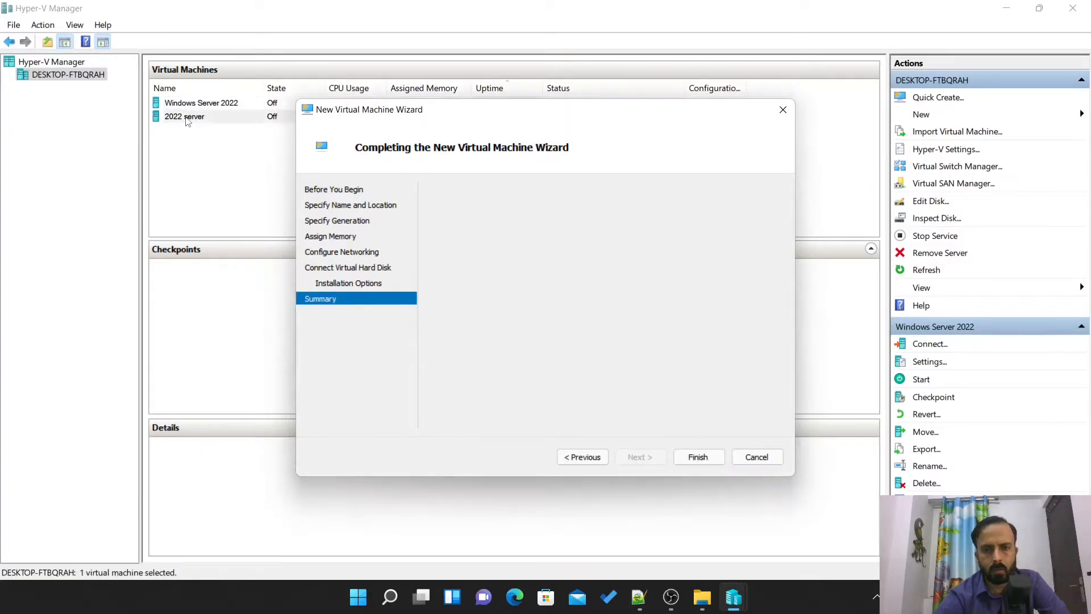
click(697, 457)
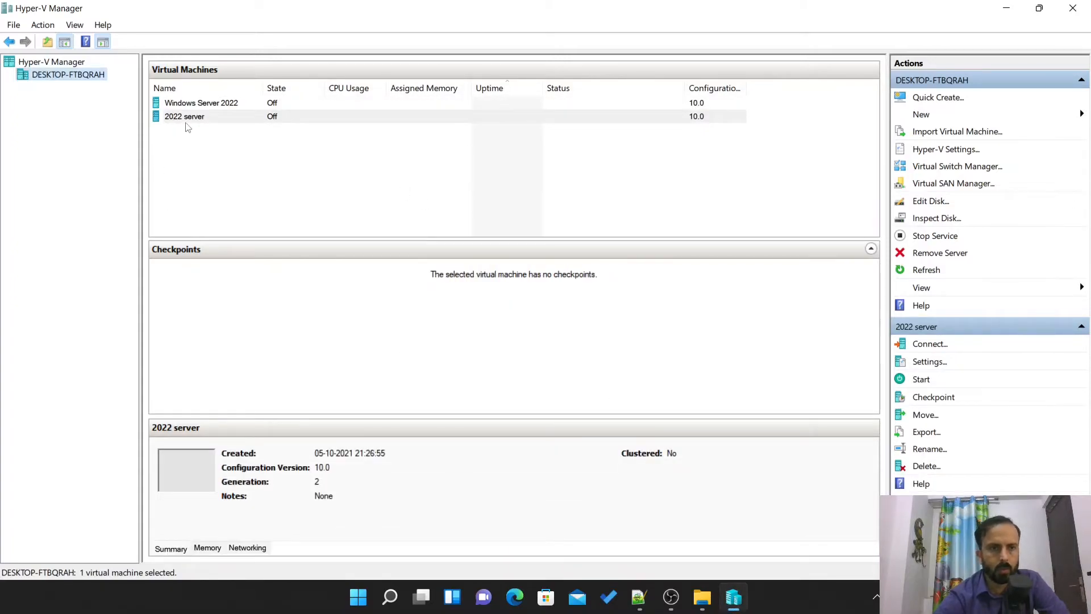
right_click(184, 116)
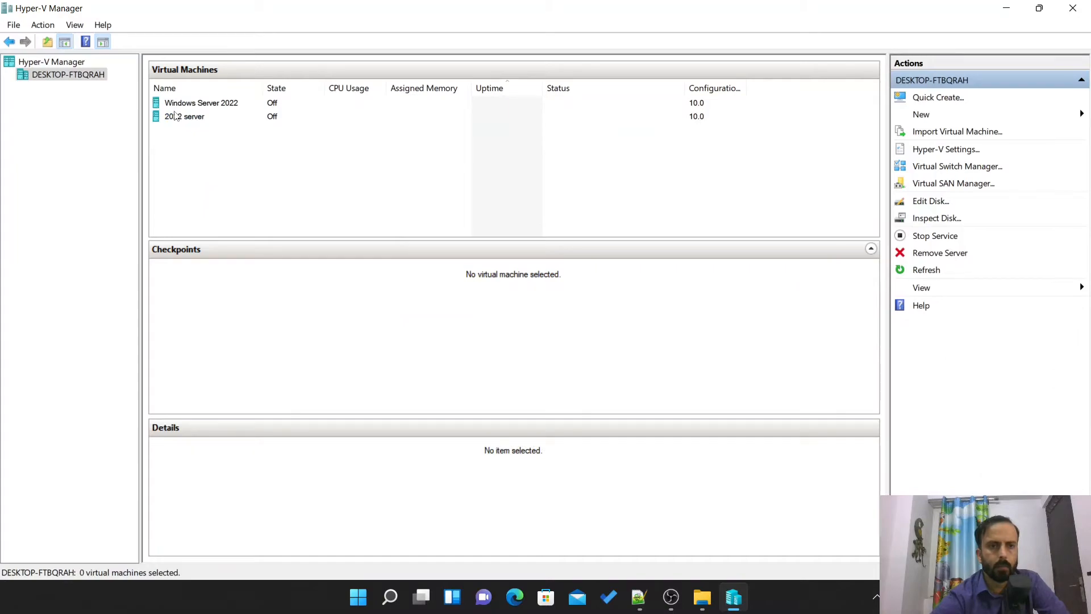
right_click(185, 116)
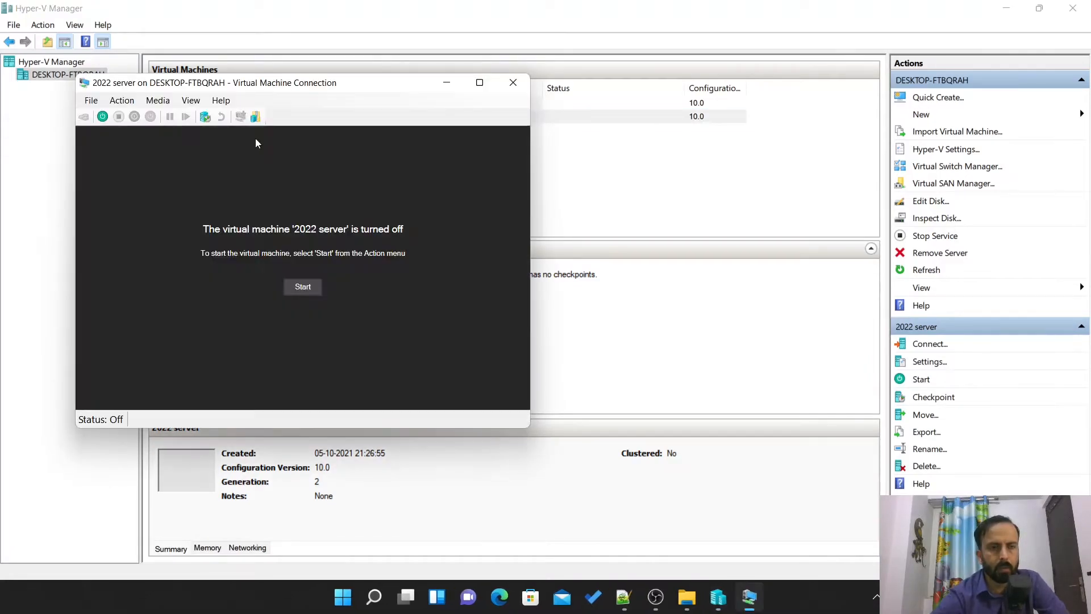
Step: Start the '2022 server' virtual machine from its connection window
click(302, 287)
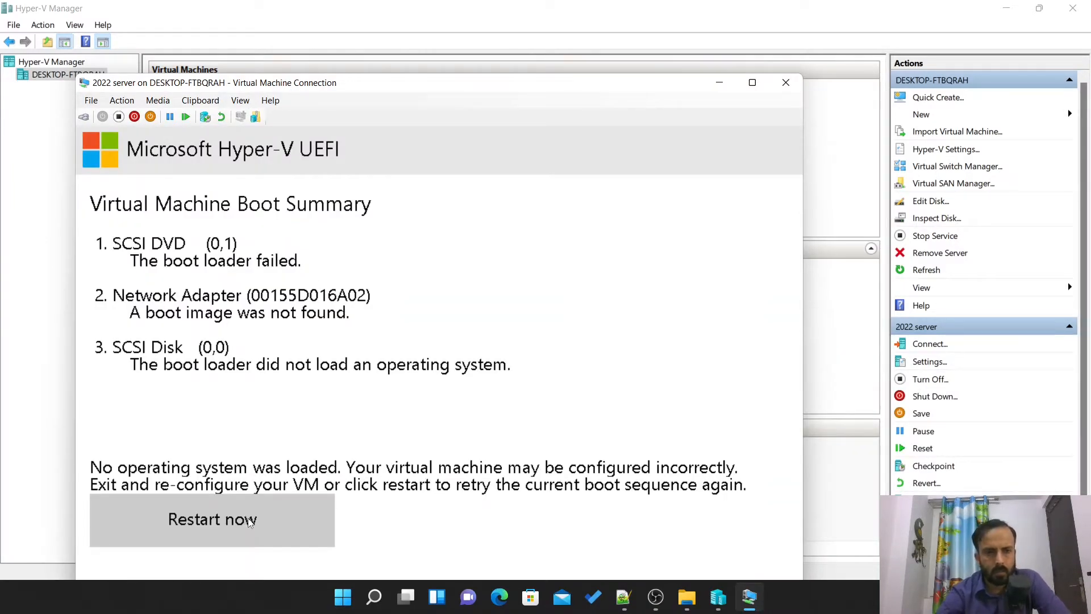
Step: Reset the VM via Action > Reset, boot from the DVD into Setup, and maximize the window
click(91, 100)
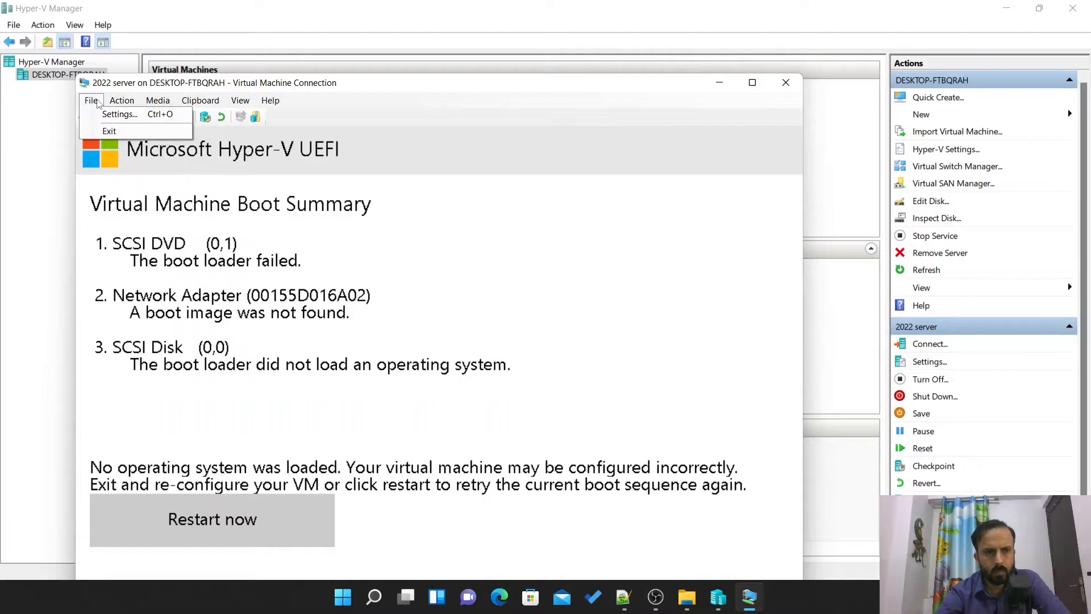
click(122, 100)
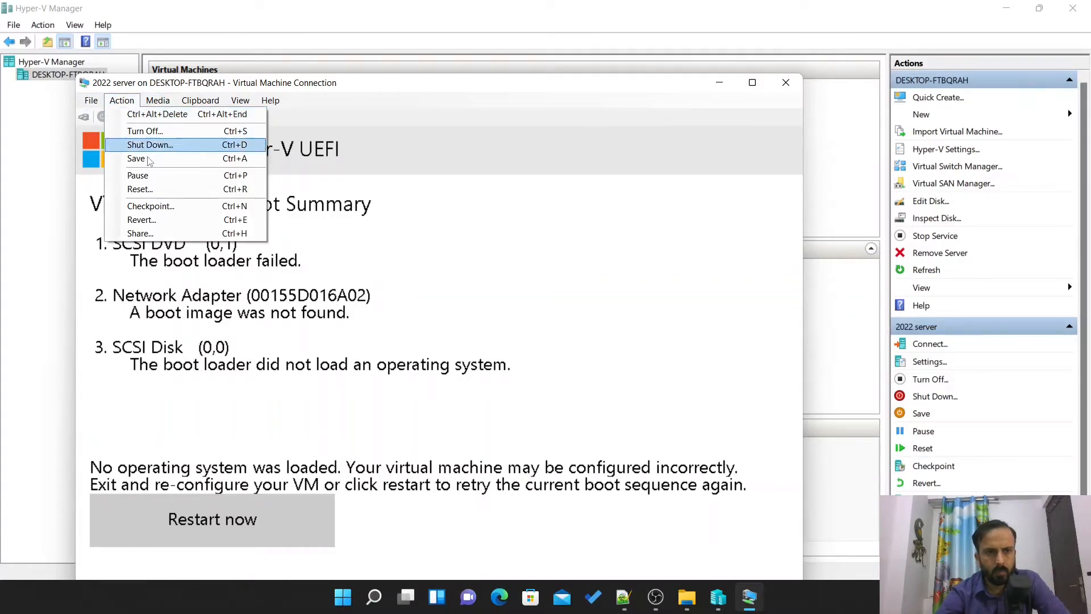
click(482, 413)
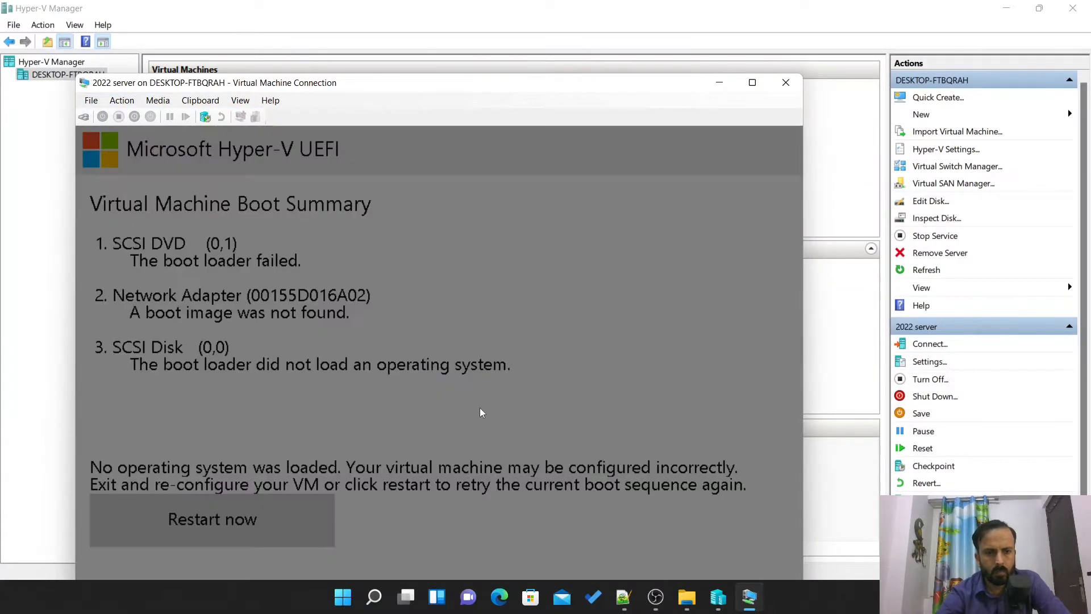
click(211, 519)
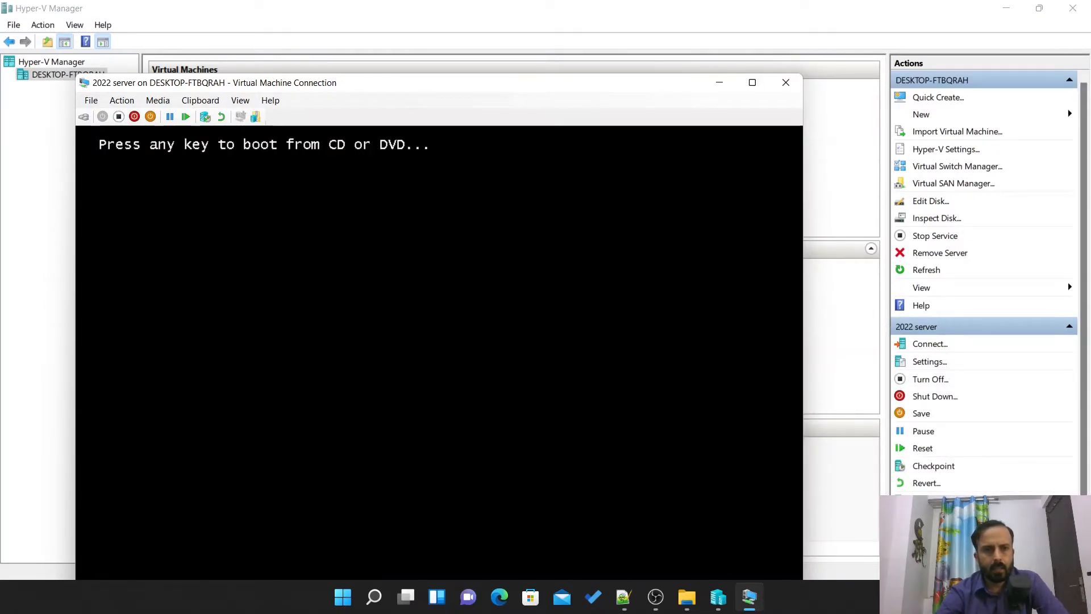
key(enter)
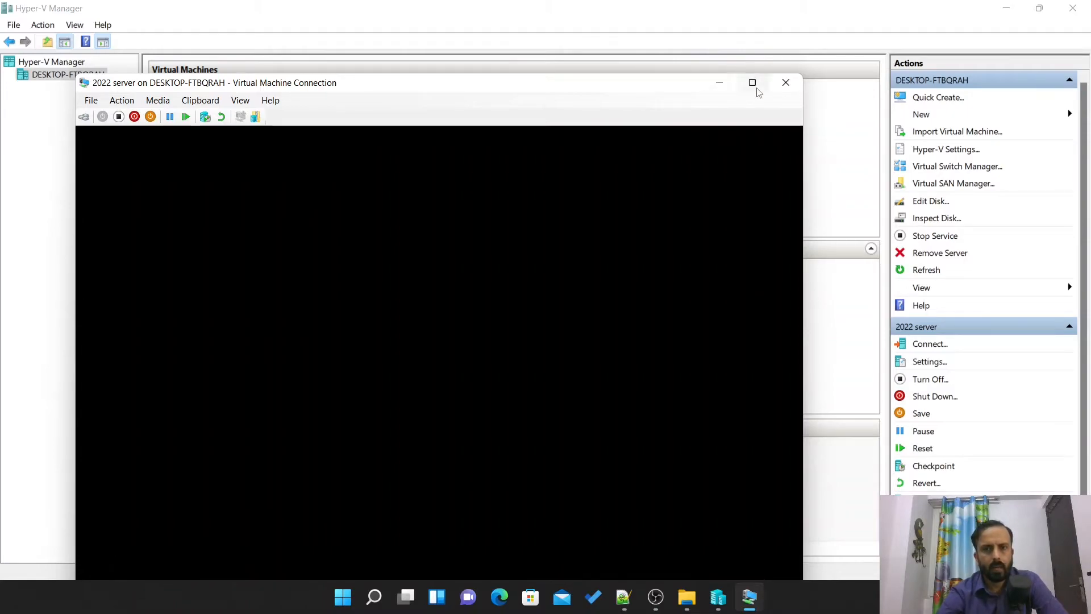
click(753, 81)
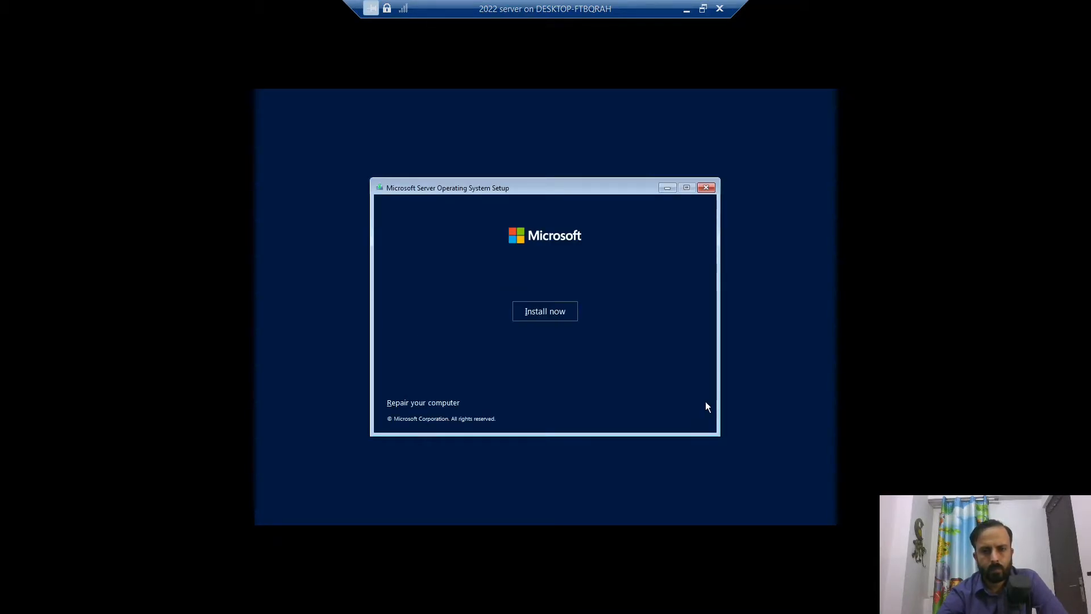
Step: Run Install now and choose Windows Server 2022 Standard Evaluation (Desktop Experience)
click(544, 312)
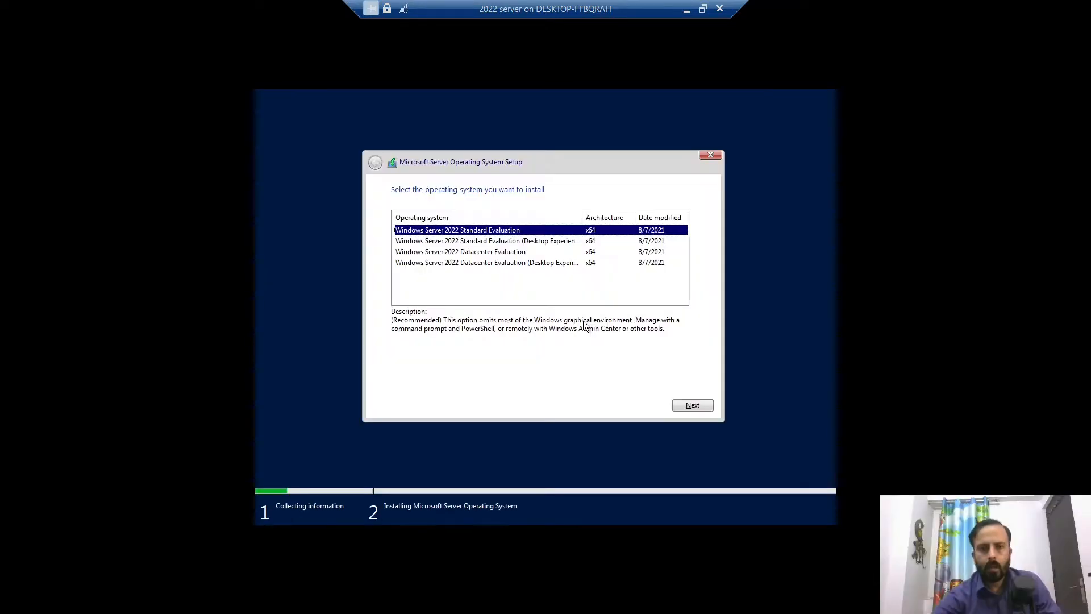
mouse_move(571, 241)
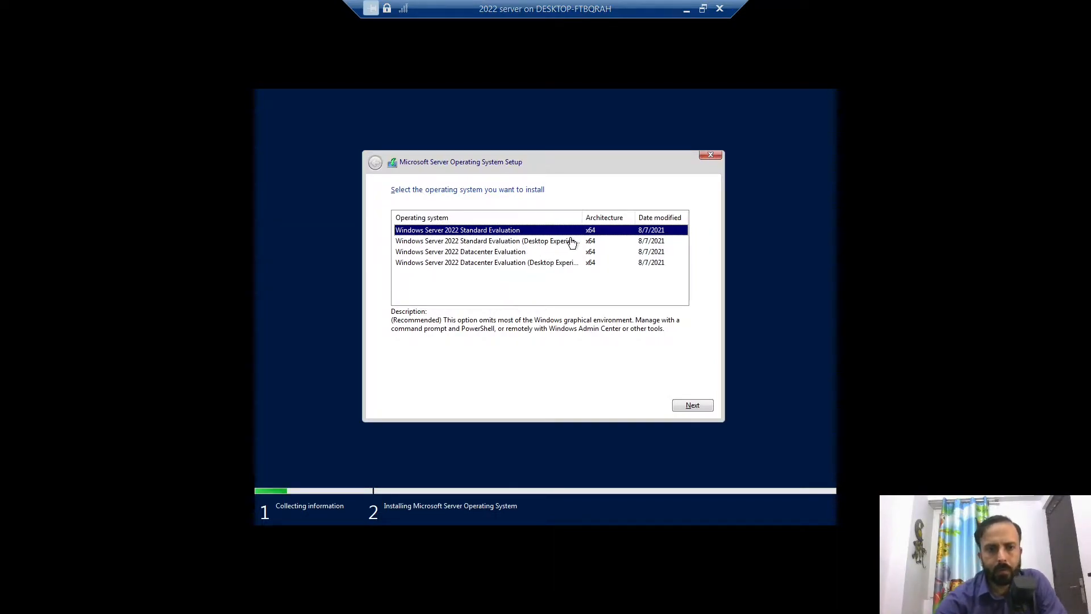
mouse_move(531, 253)
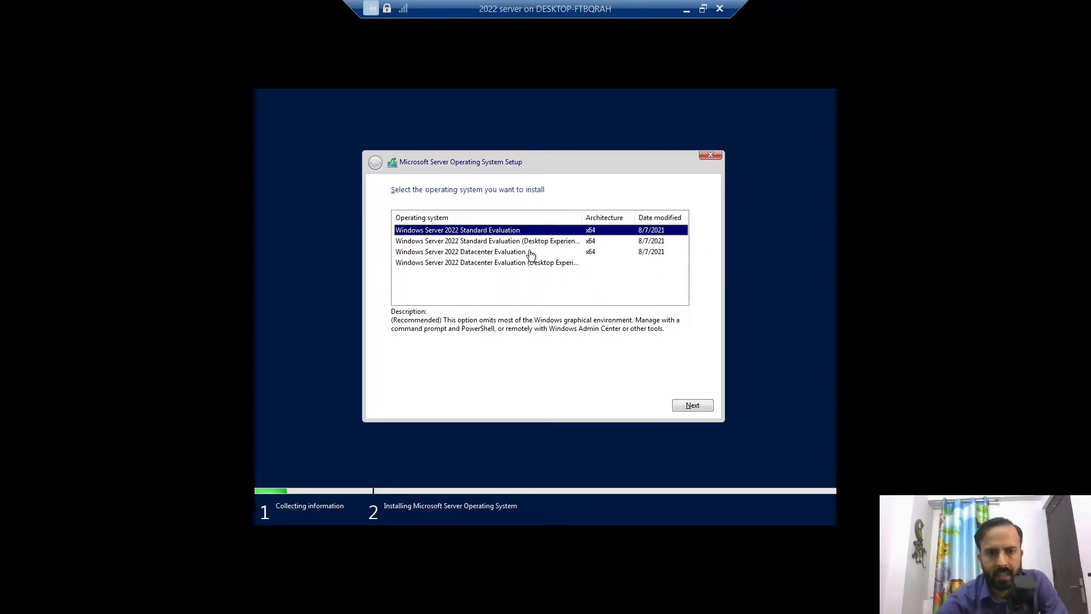
mouse_move(506, 280)
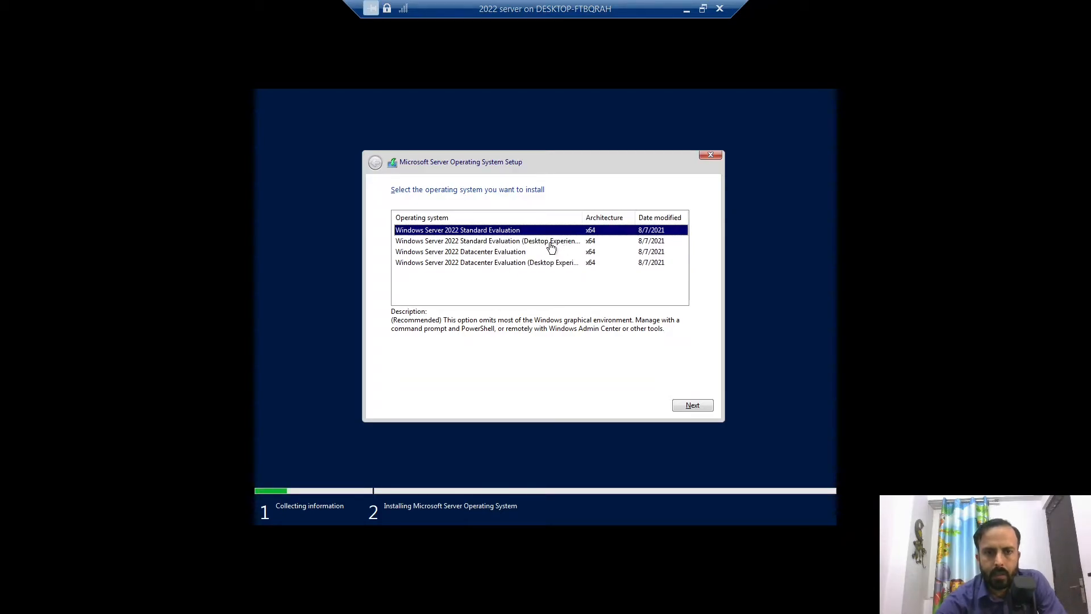
mouse_move(582, 213)
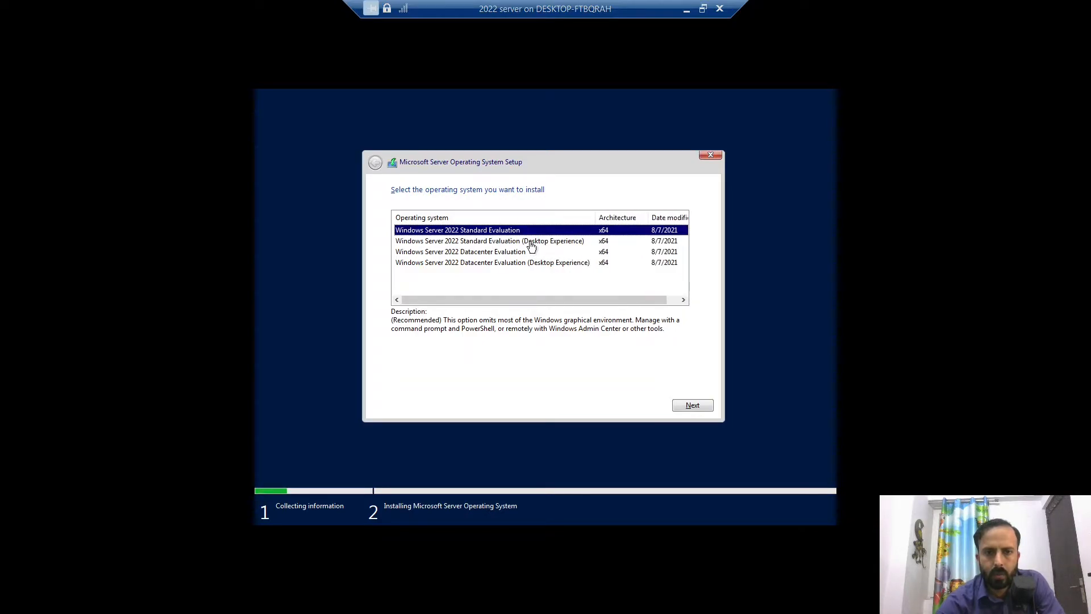
click(491, 240)
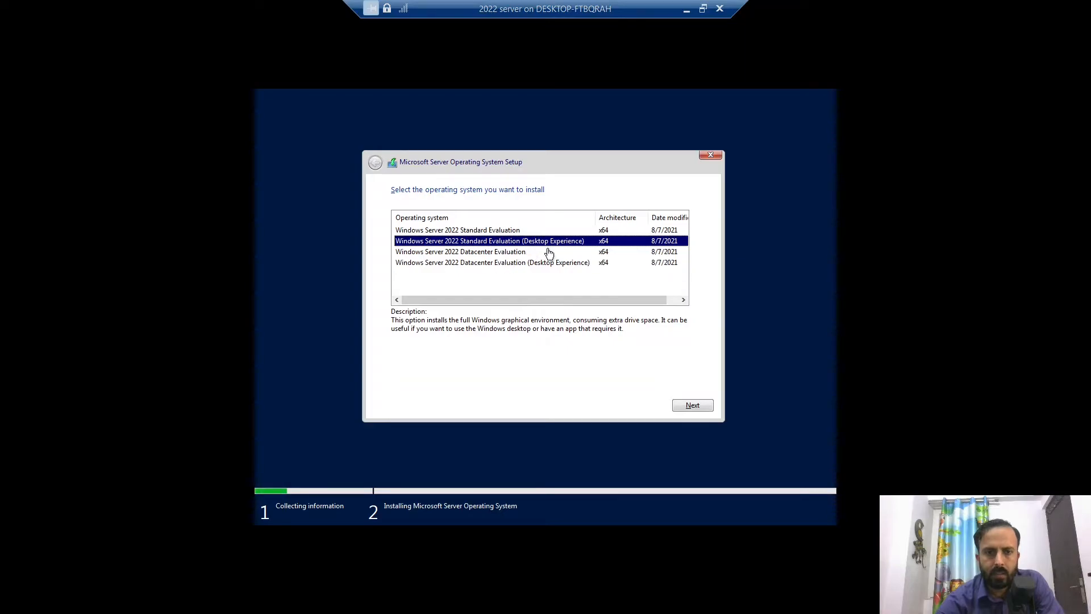
mouse_move(633, 386)
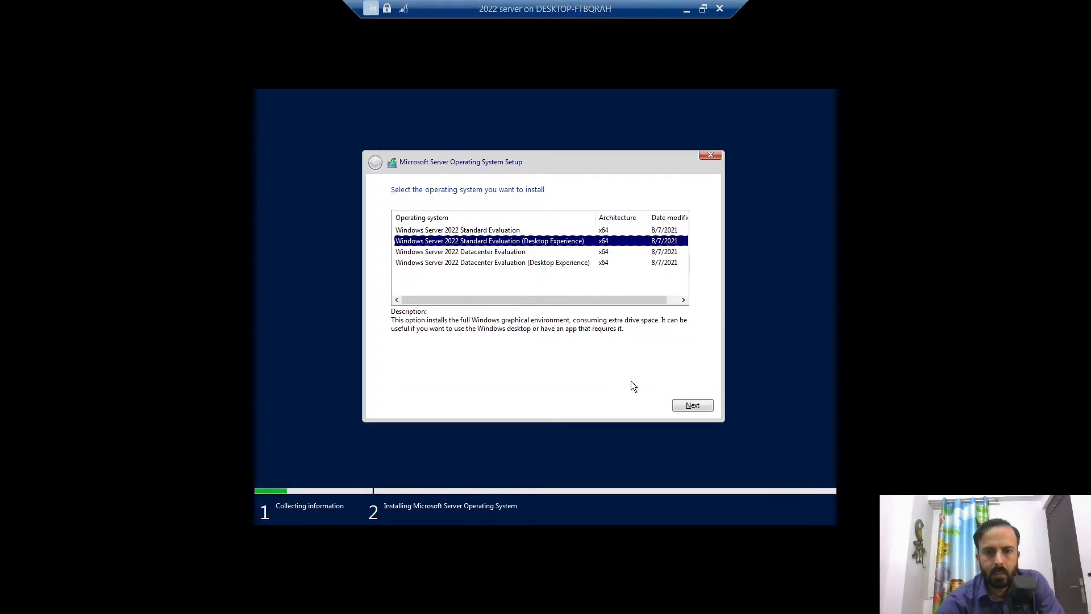
click(692, 405)
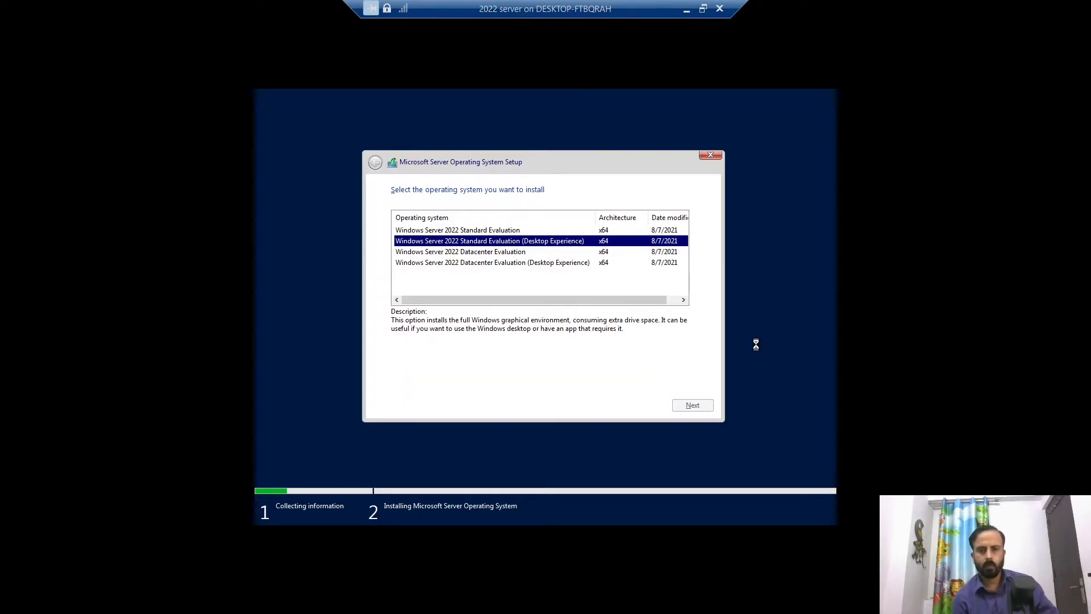
click(692, 405)
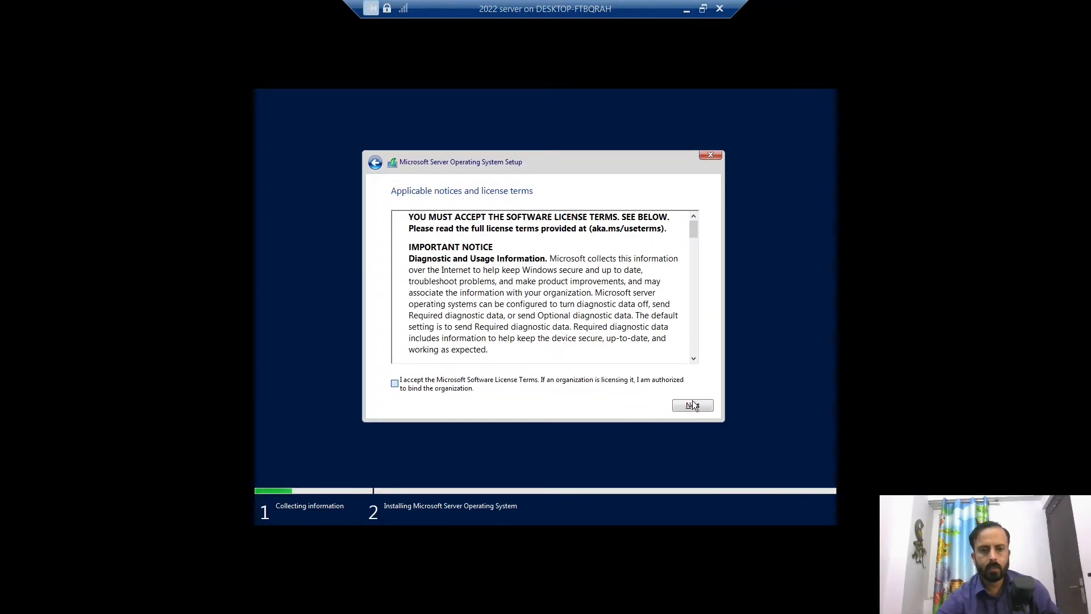
Step: Accept the license, try the Upgrade install type, and dismiss its compatibility report
click(693, 406)
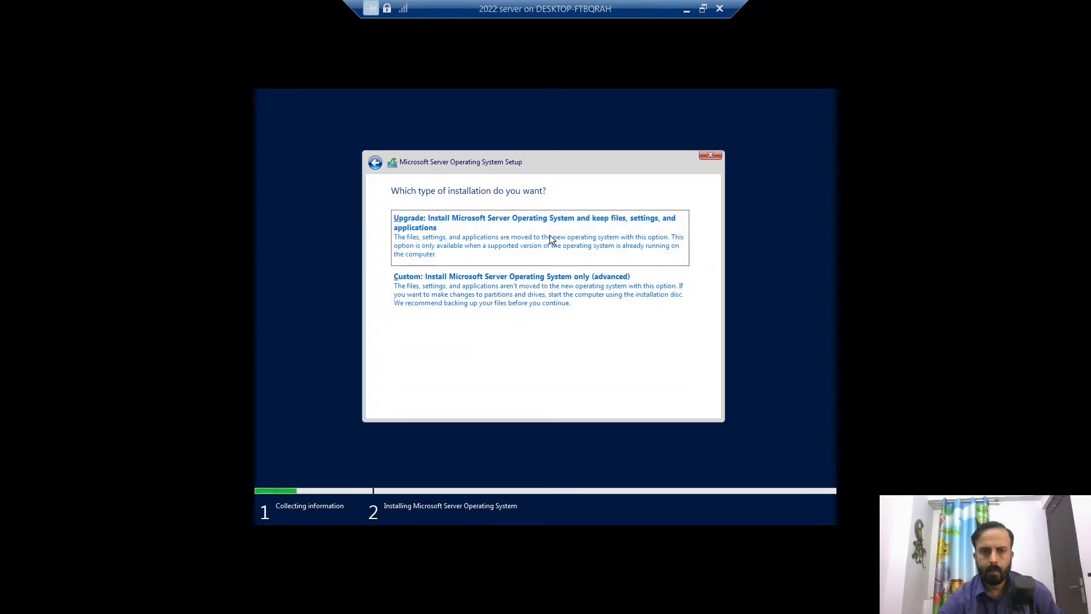
click(535, 221)
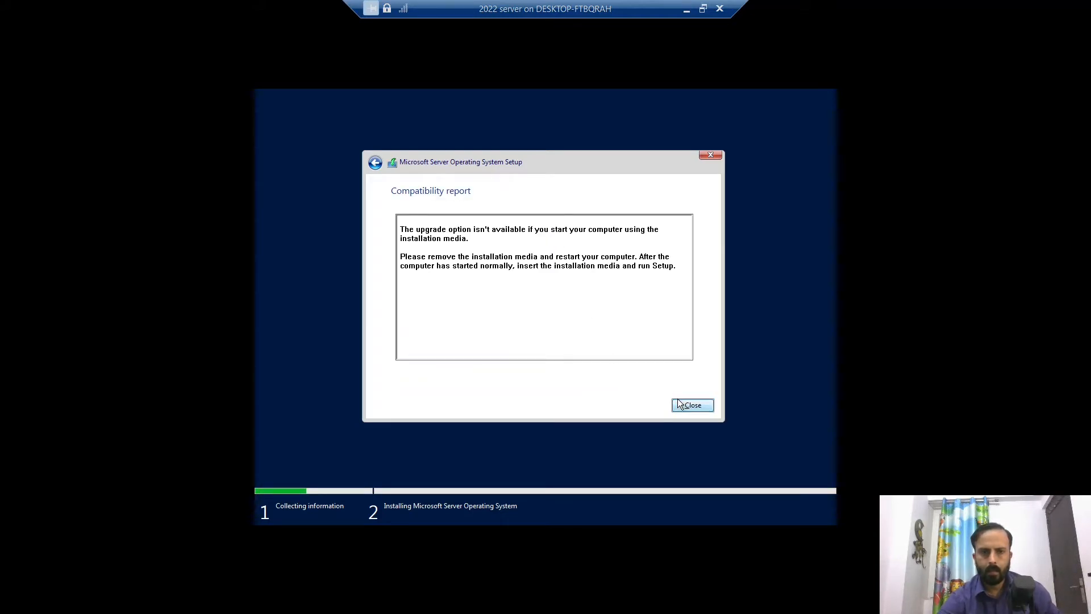
click(692, 405)
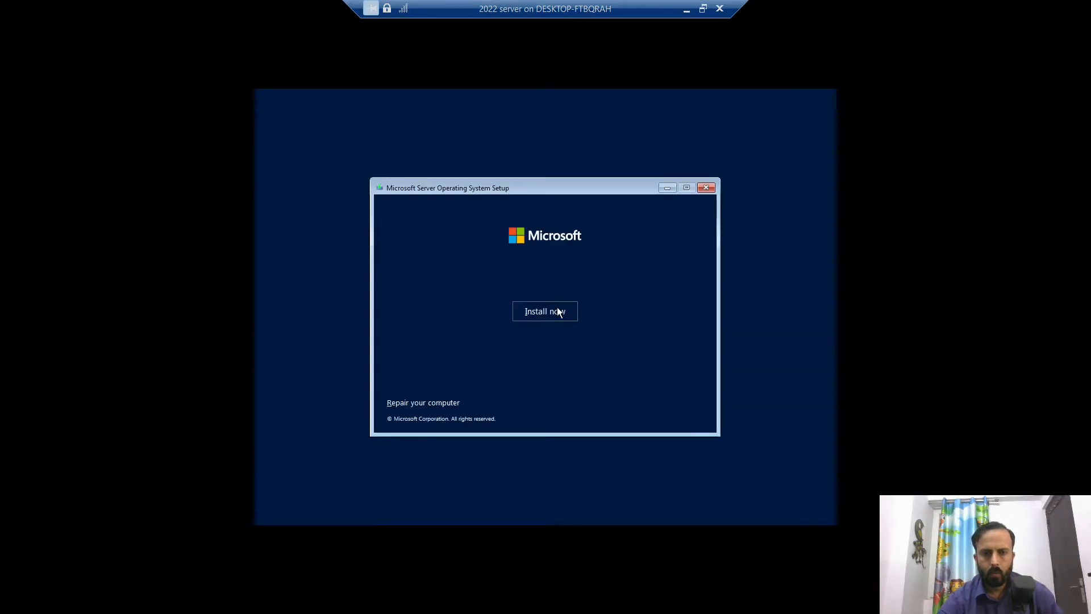
Step: Re-select Standard Evaluation (Desktop Experience), accept the license, and reach the install-location page
click(544, 311)
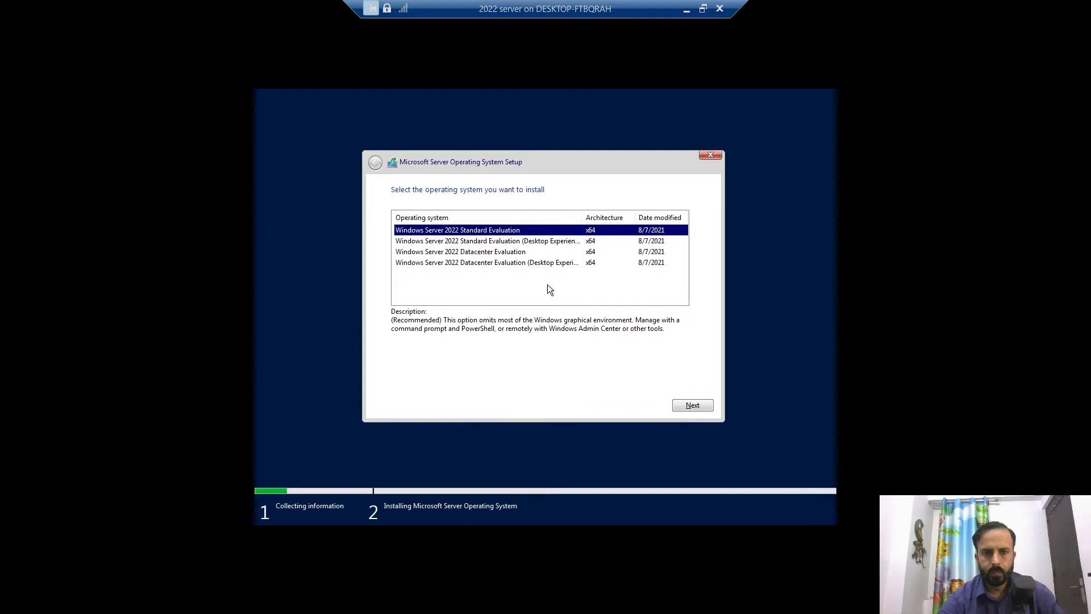
click(487, 240)
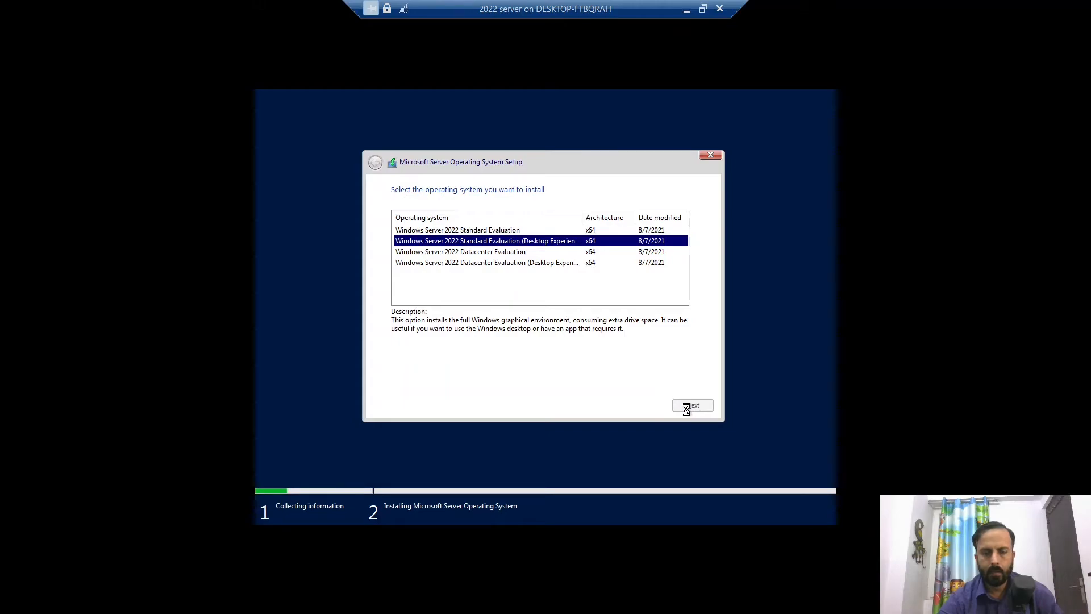
click(692, 404)
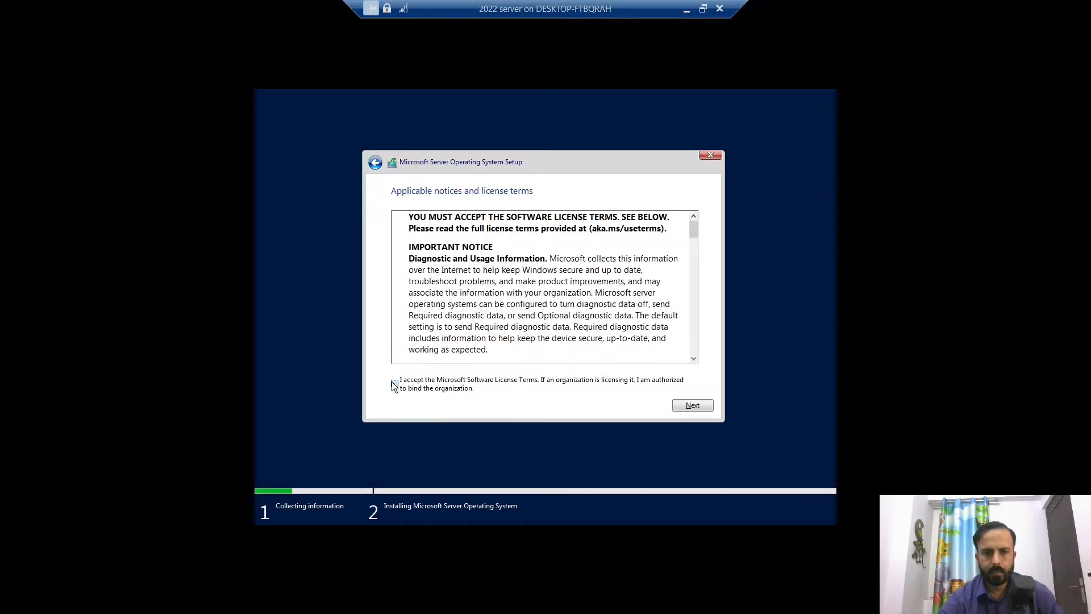
click(394, 383)
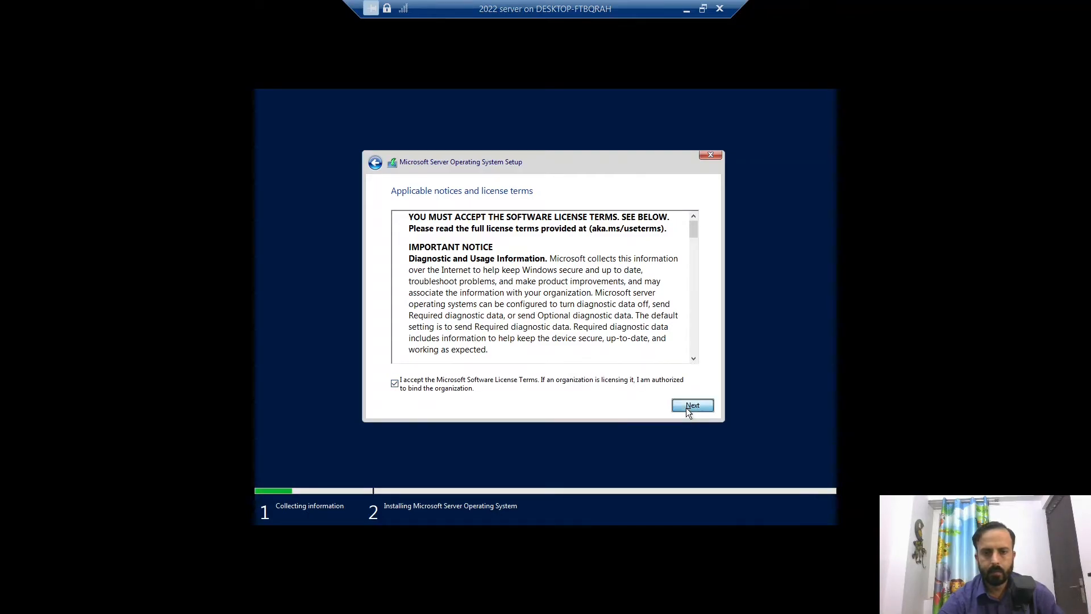
click(692, 406)
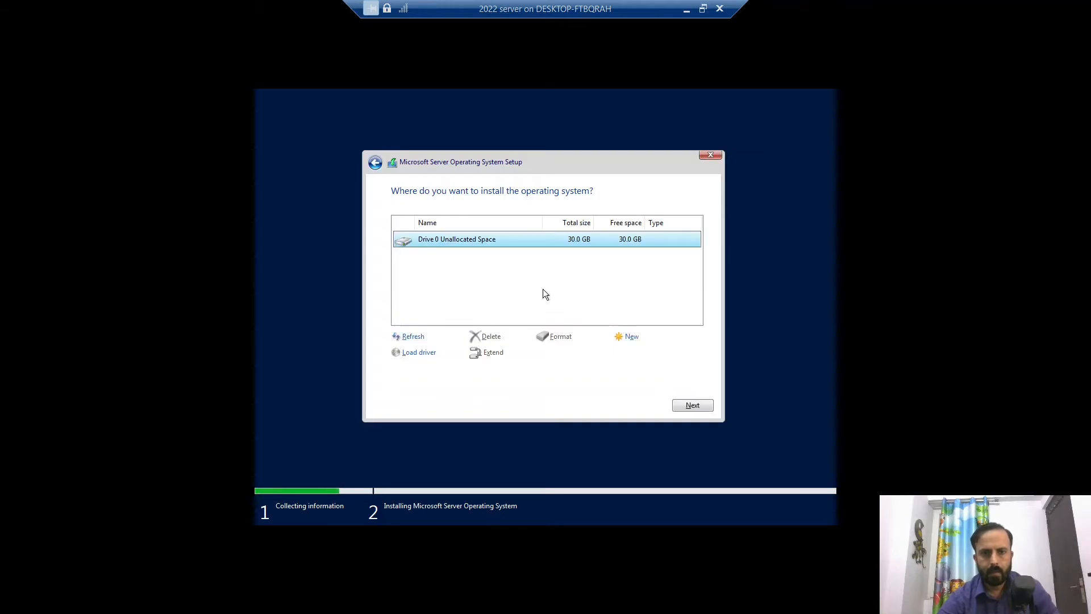
Step: Install Windows Server onto Drive 0's 30 GB unallocated space
click(693, 405)
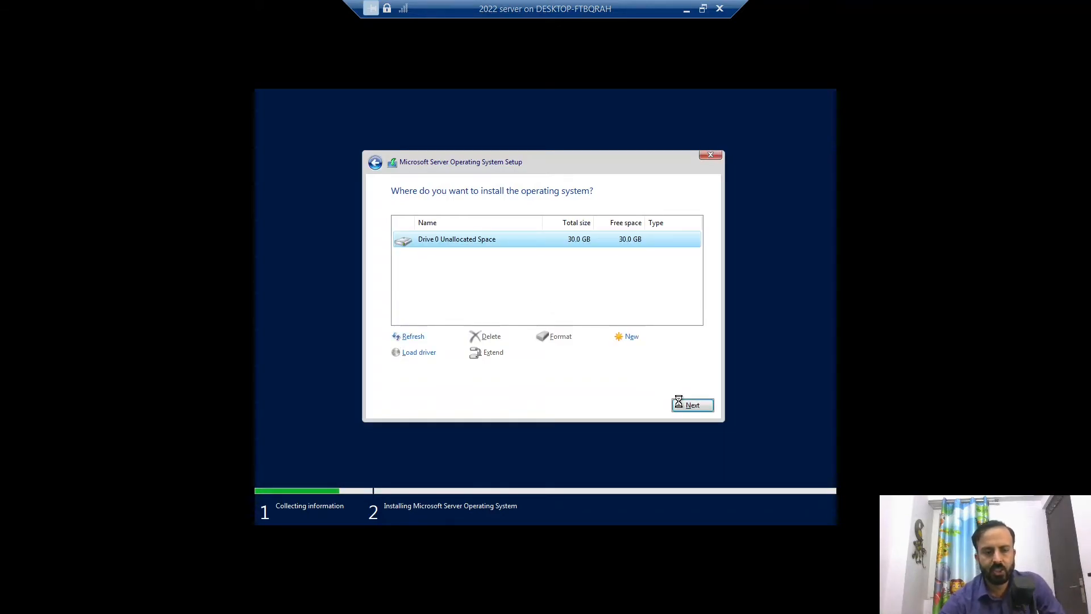
click(692, 405)
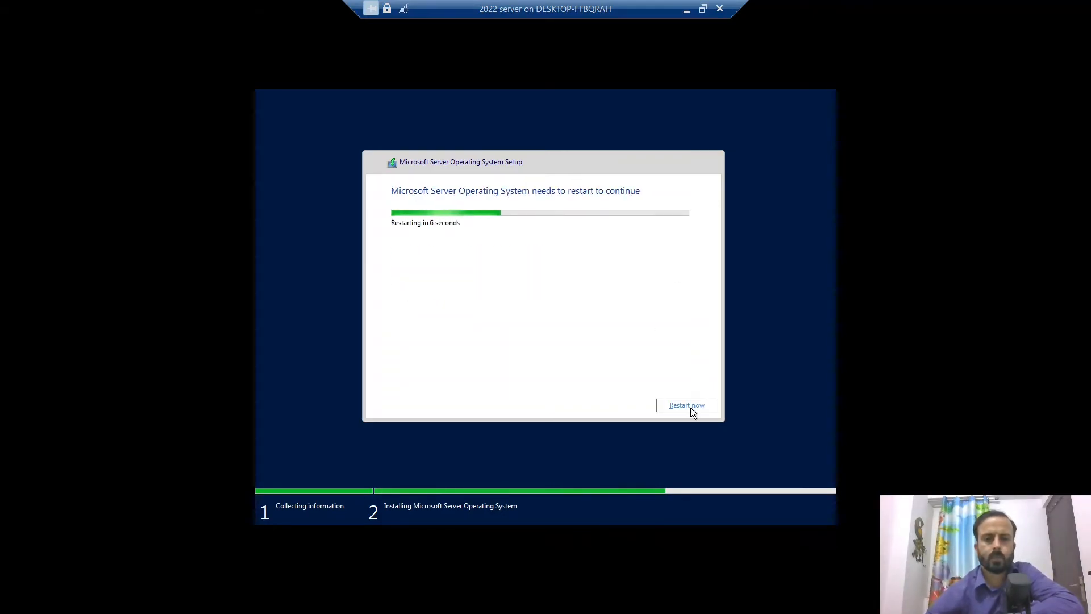
Step: Restart now, then set and confirm the built-in Administrator password to finish setup
click(687, 404)
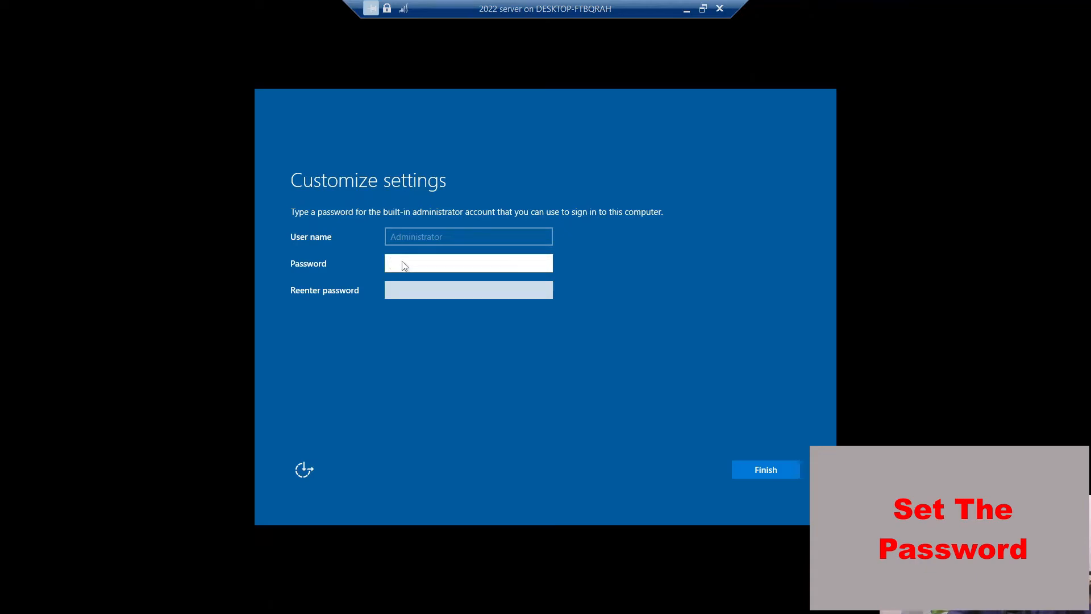
text(a)
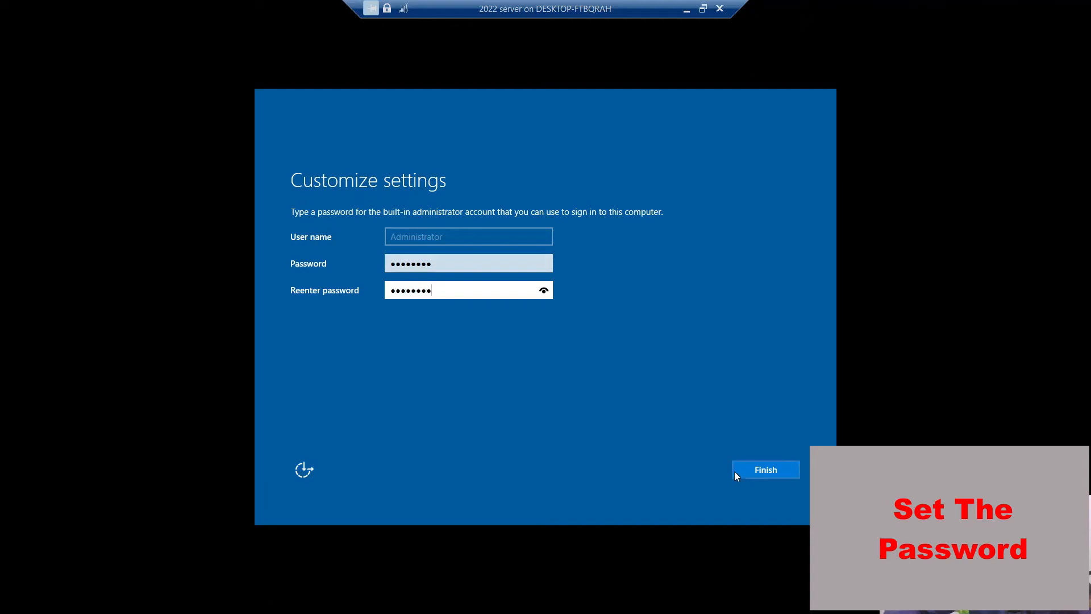
click(765, 469)
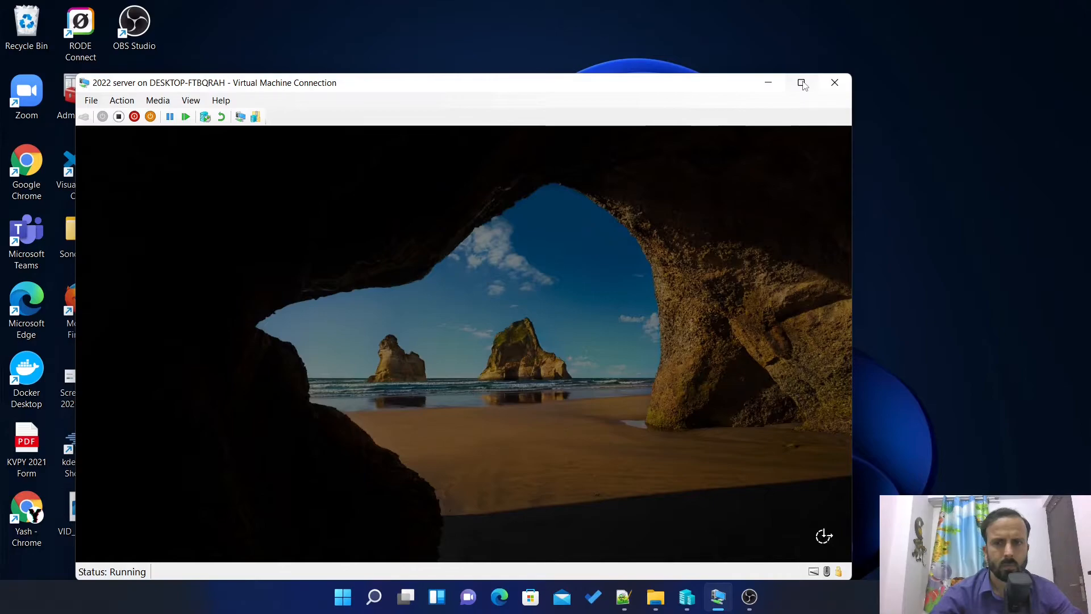
Step: In full screen, sign in as Administrator and bring up the Start menu app list
click(802, 82)
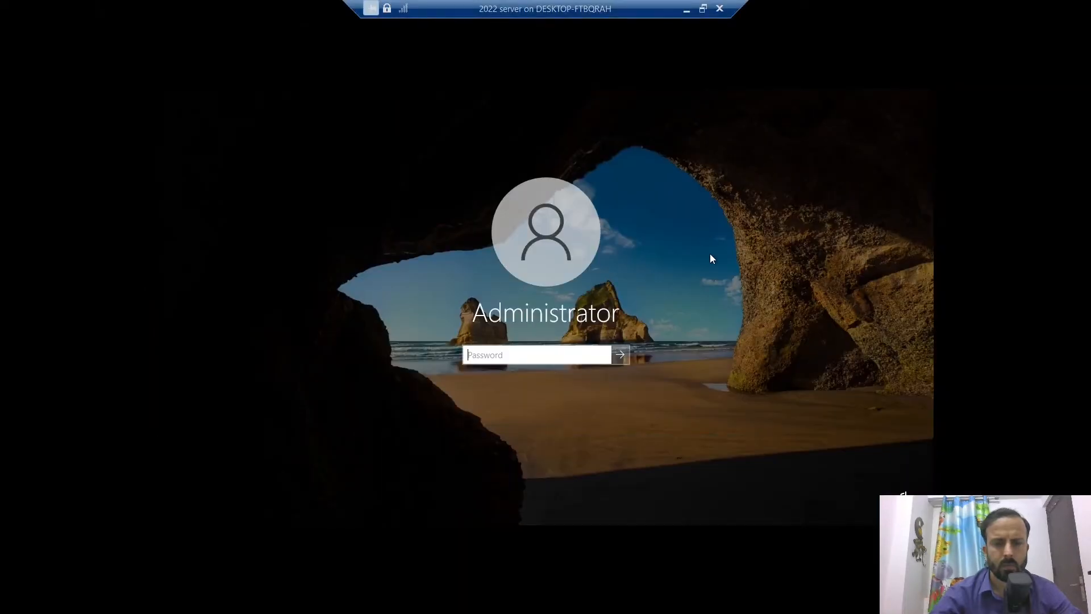
text(•)
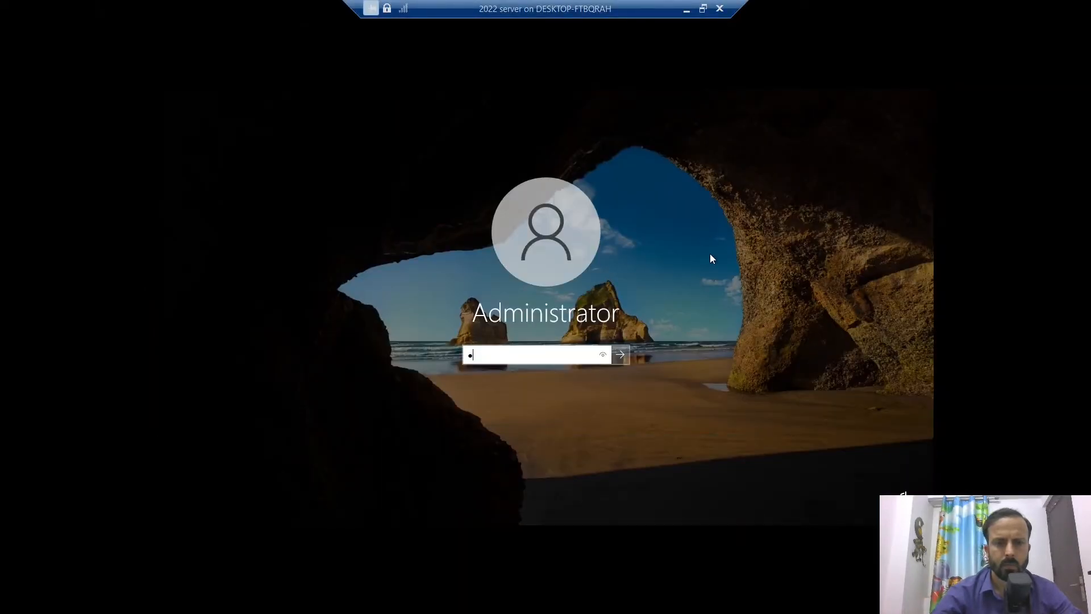
text(••••)
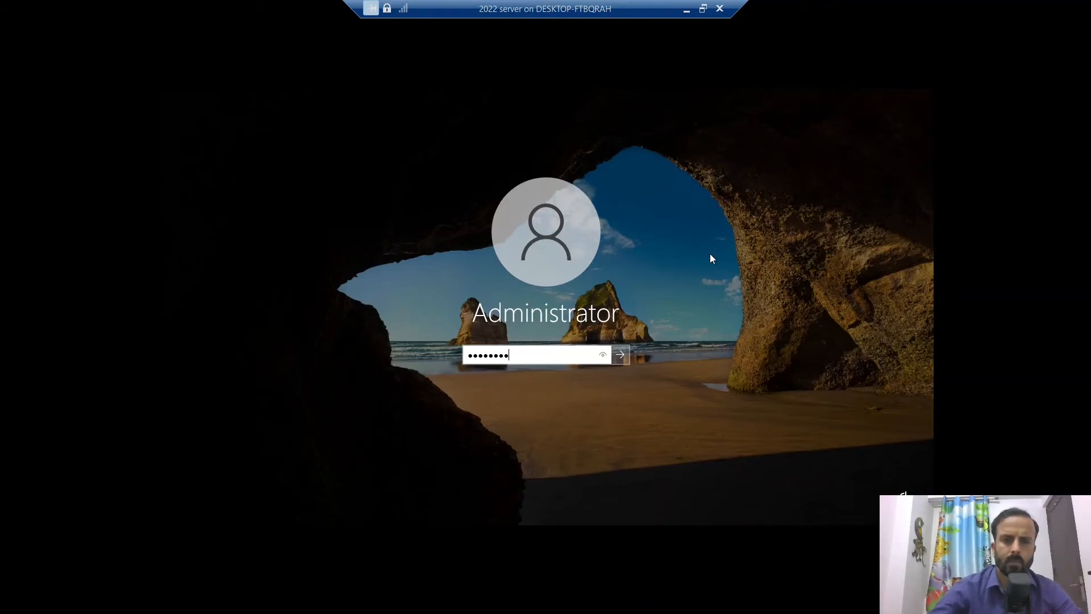
click(618, 355)
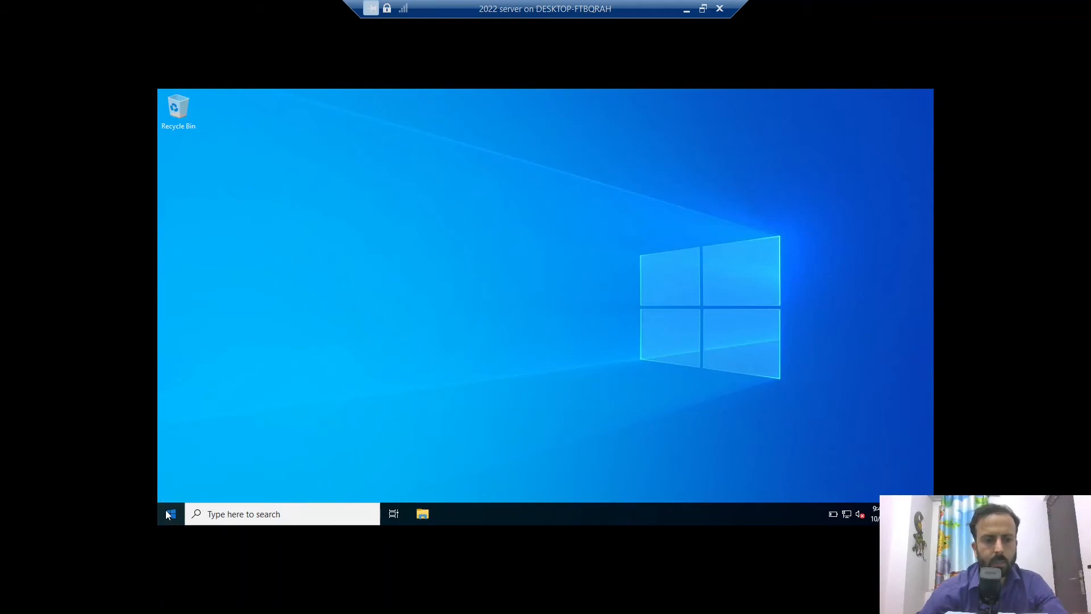
click(169, 513)
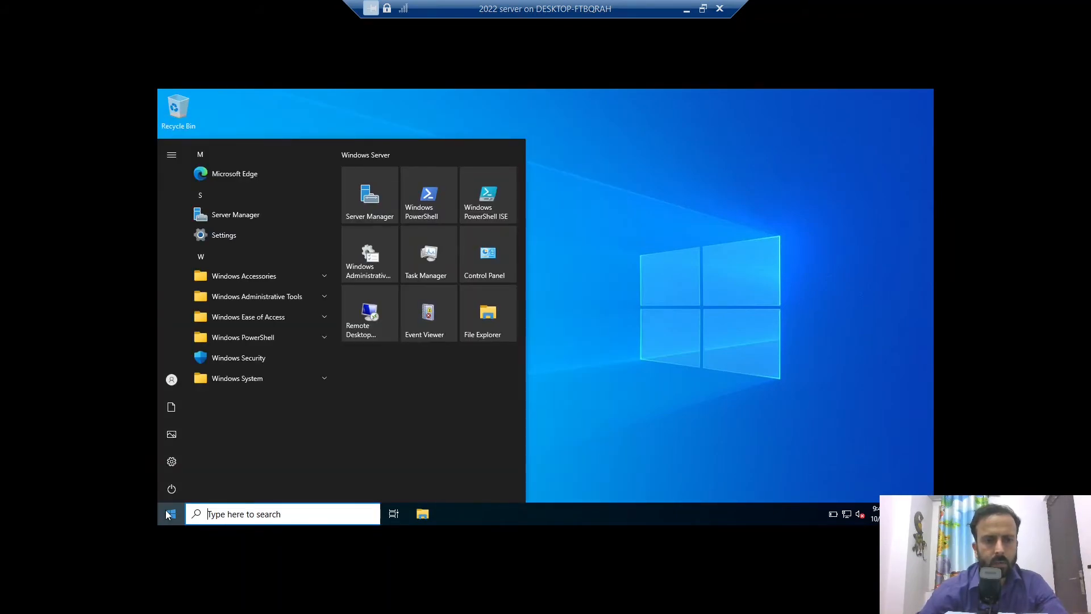
Step: Confirm the version with winver (21H2, build 20348.169), then launch Windows Administrative Tools
text(winve)
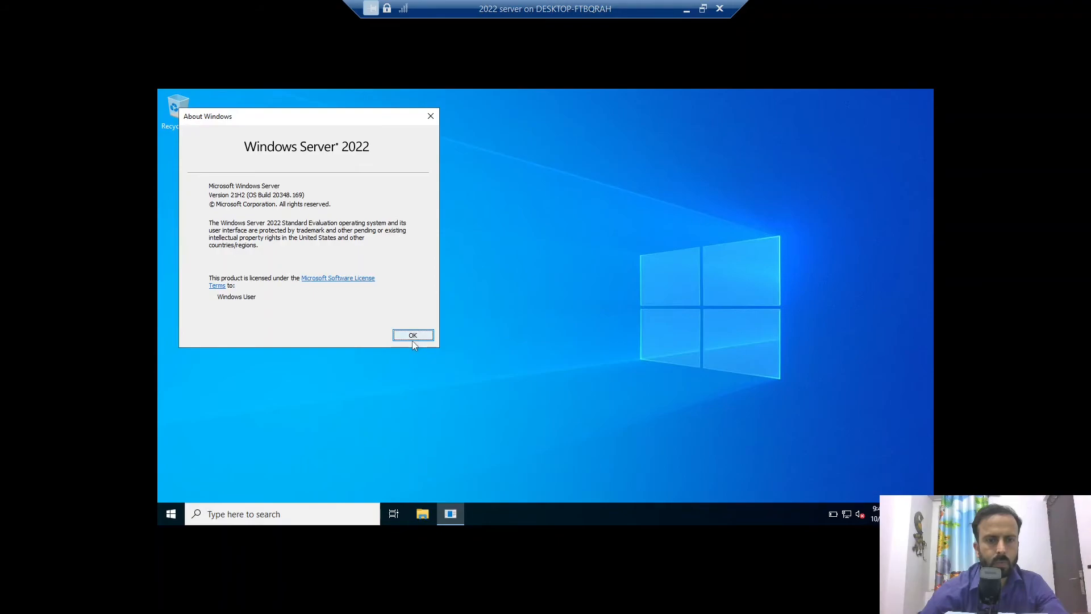
click(412, 334)
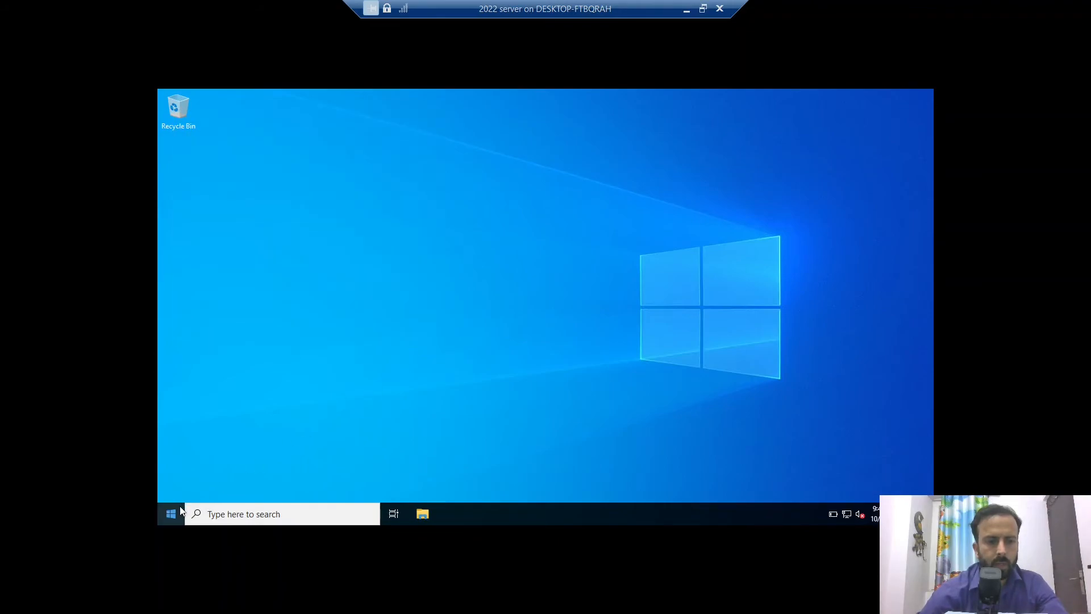
click(170, 514)
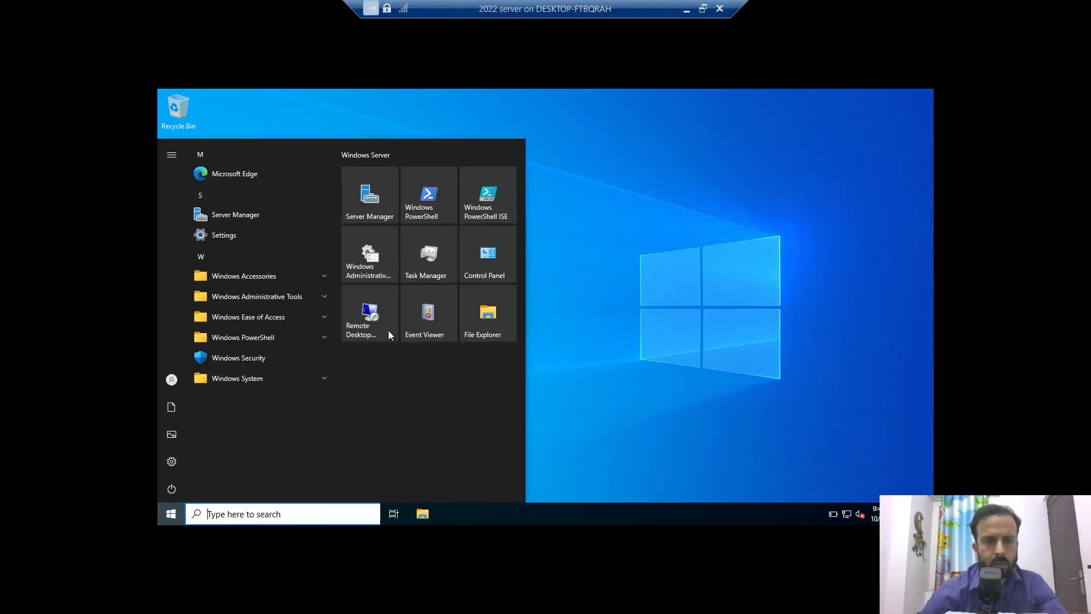
click(370, 254)
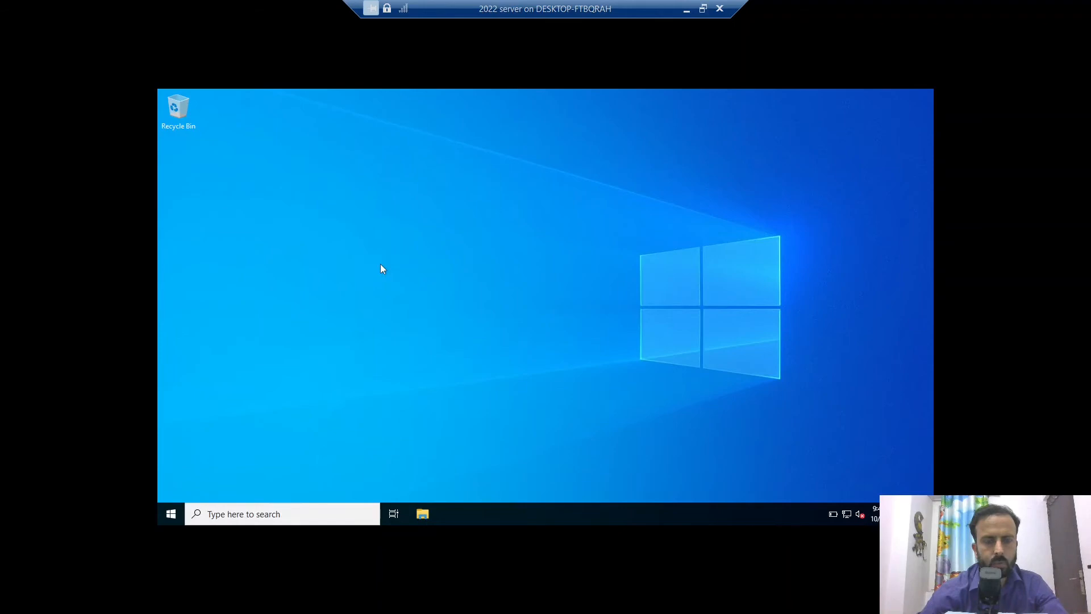
mouse_move(390, 285)
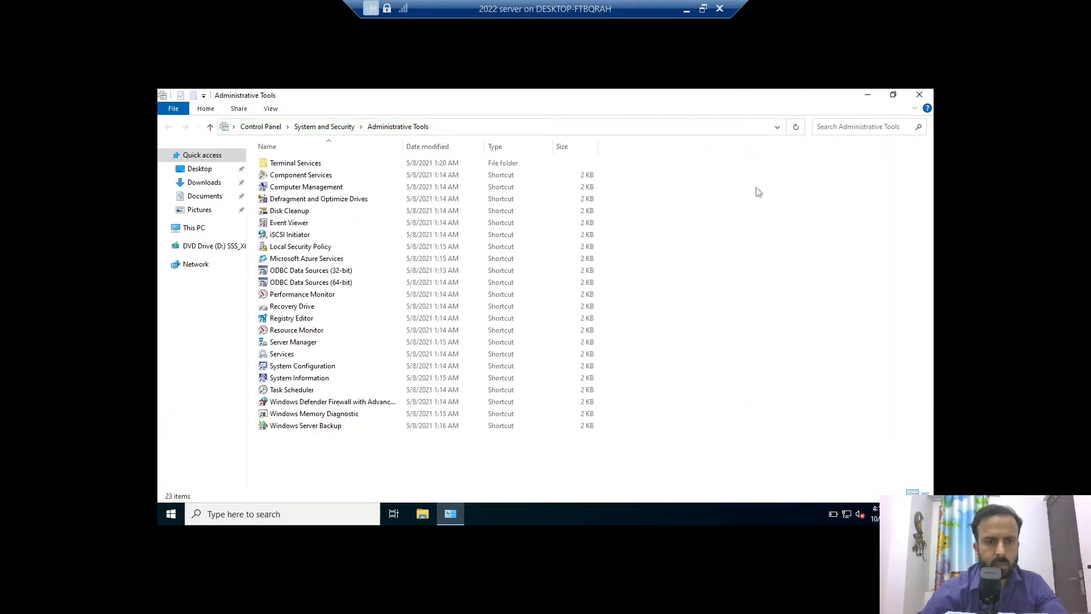
Step: Close Administrative Tools and launch Server Manager from Start, landing on its Dashboard
click(863, 126)
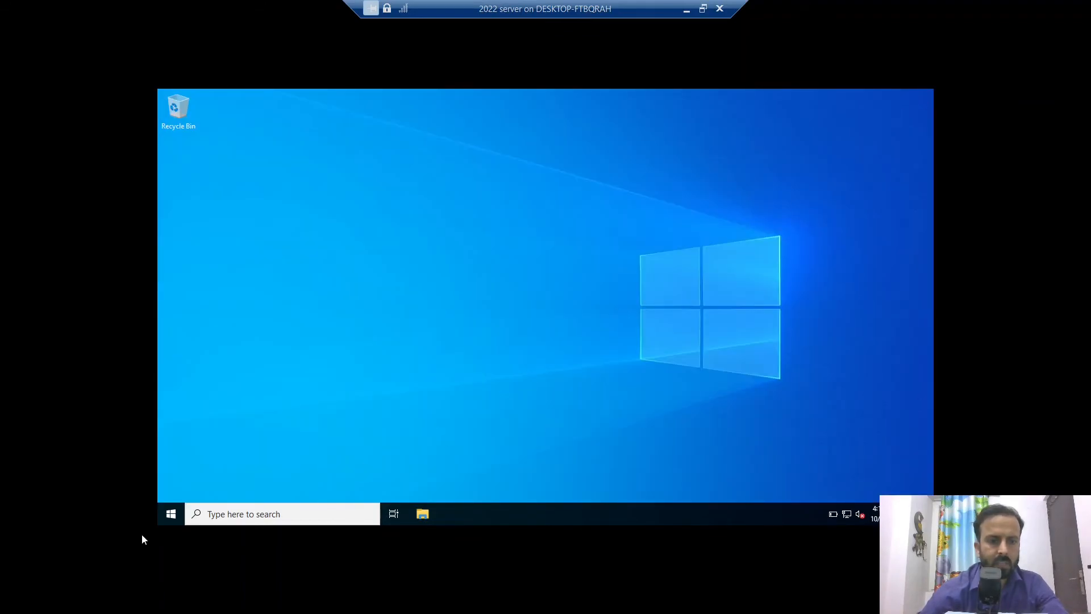
click(170, 513)
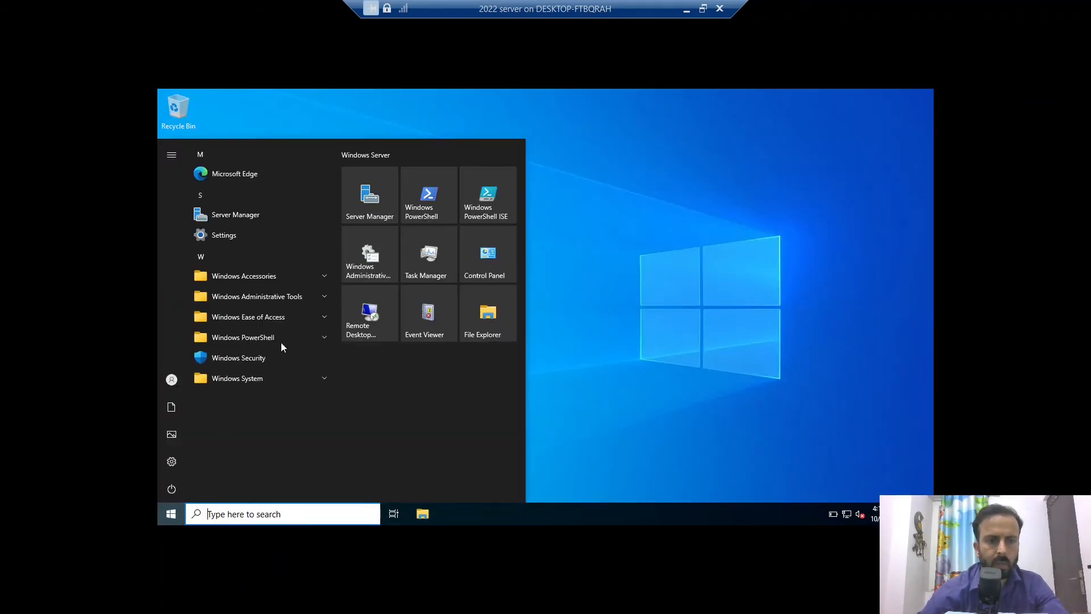
click(171, 513)
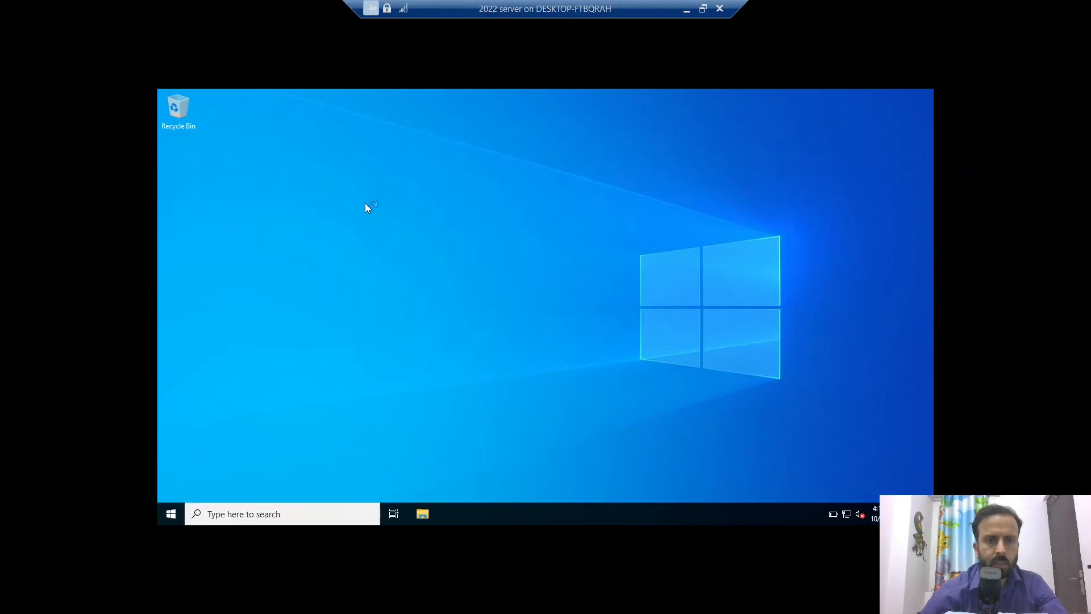
click(451, 514)
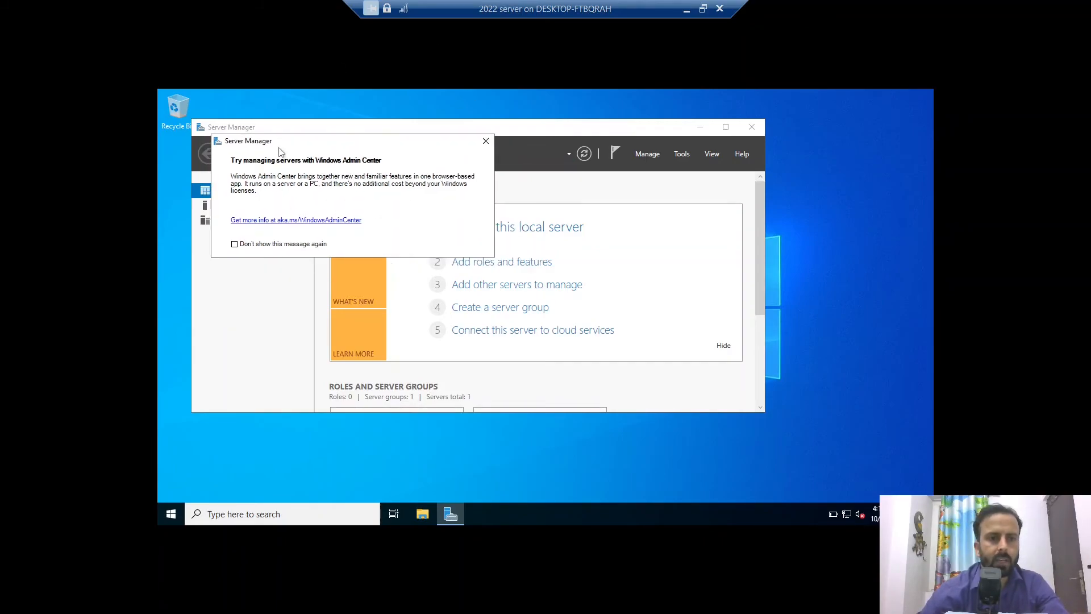
mouse_move(393, 174)
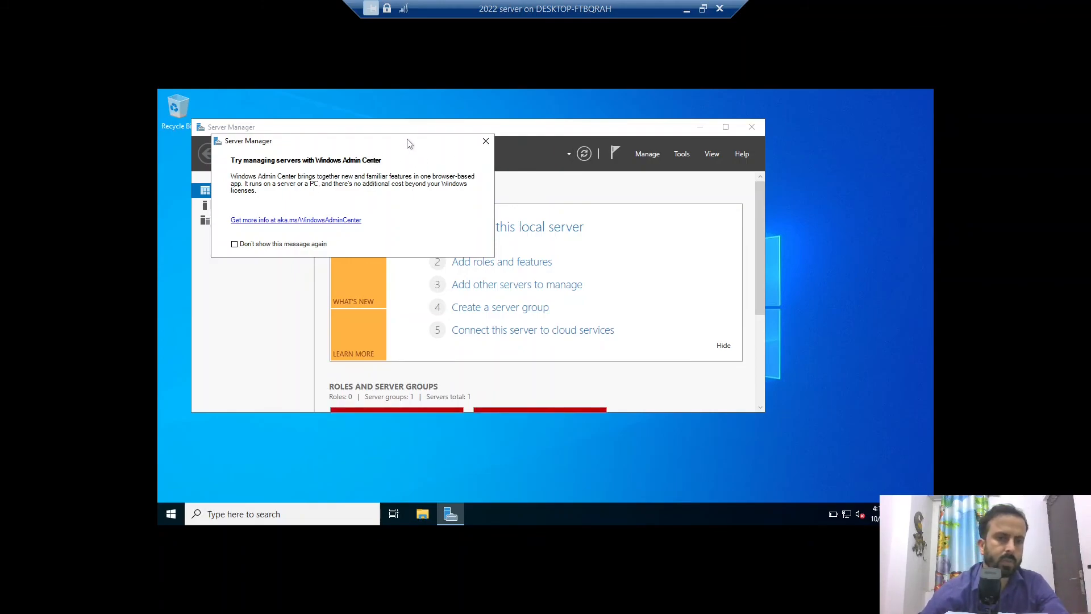
mouse_move(398, 162)
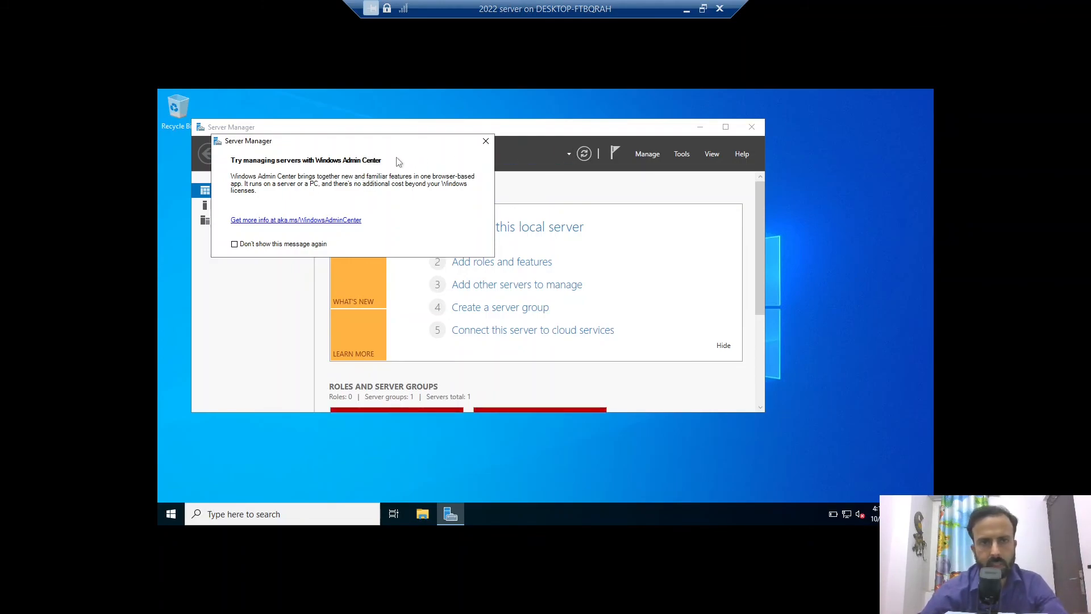
mouse_move(400, 222)
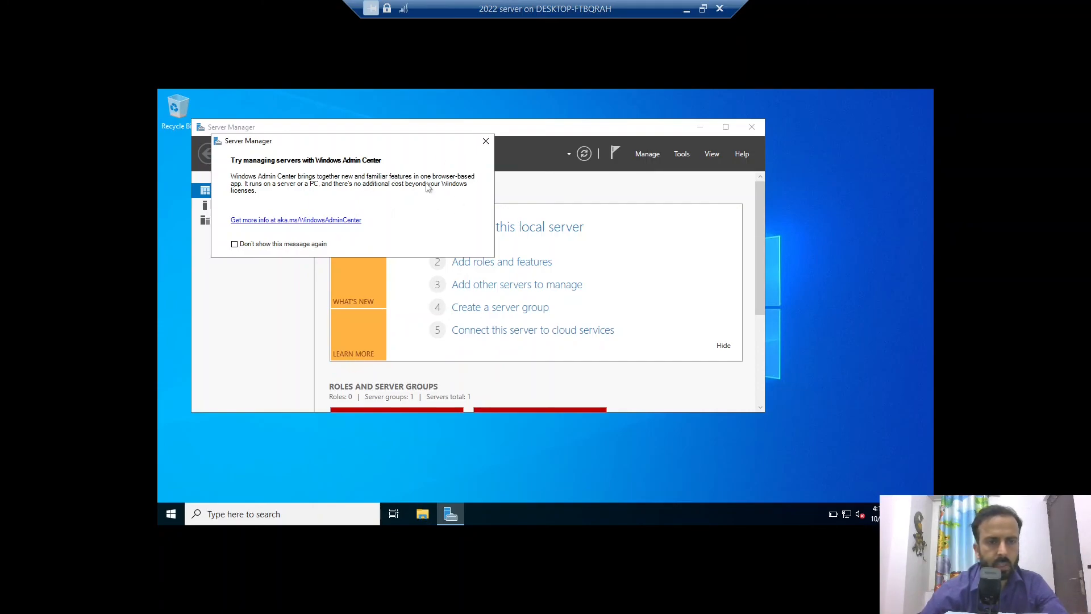
mouse_move(452, 196)
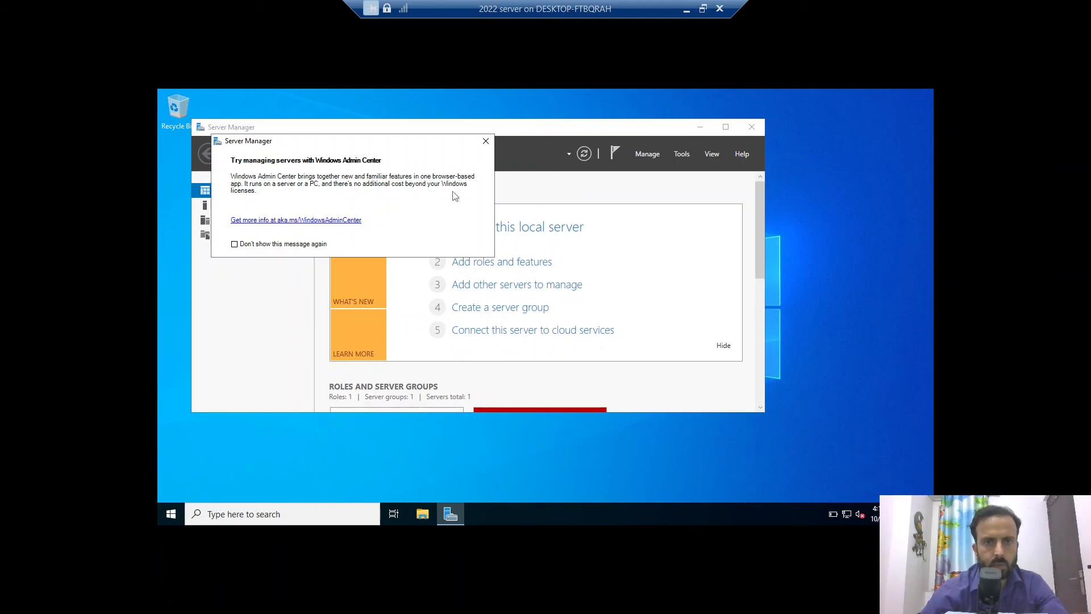
mouse_move(429, 172)
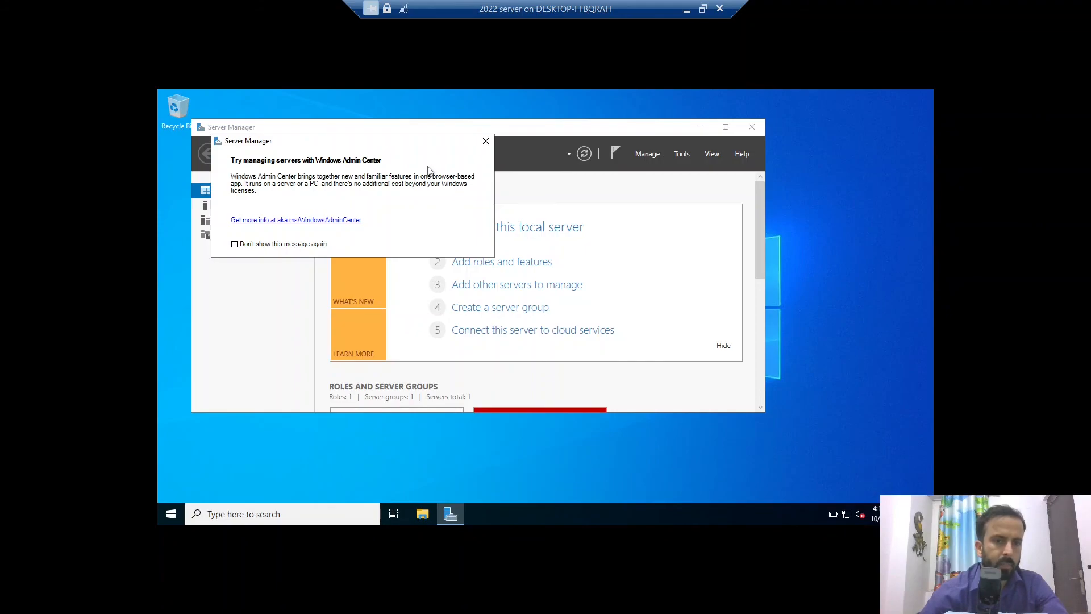